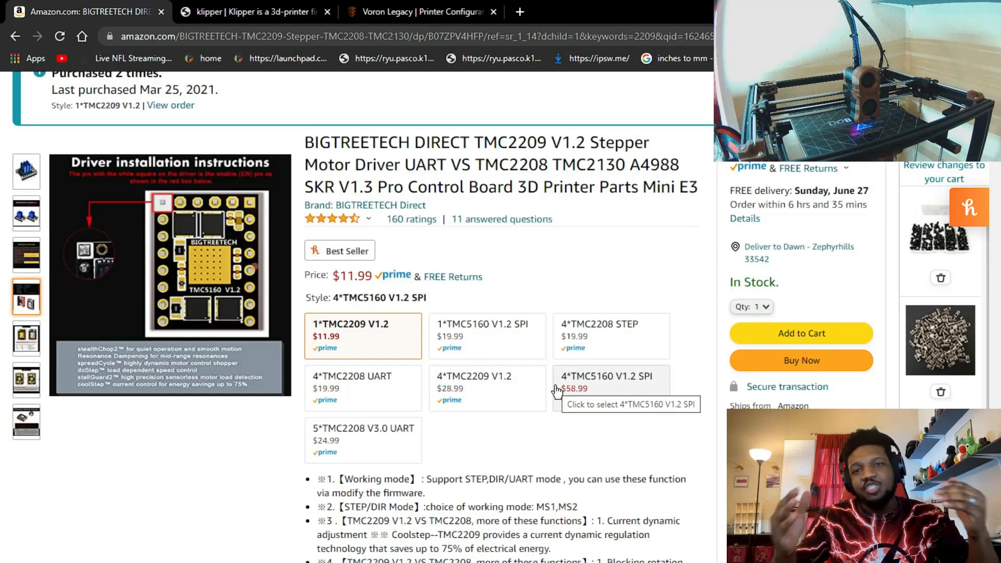
# Step: View the driver specifications photo, then switch to the printer.cfg editor
pyautogui.click(26, 297)
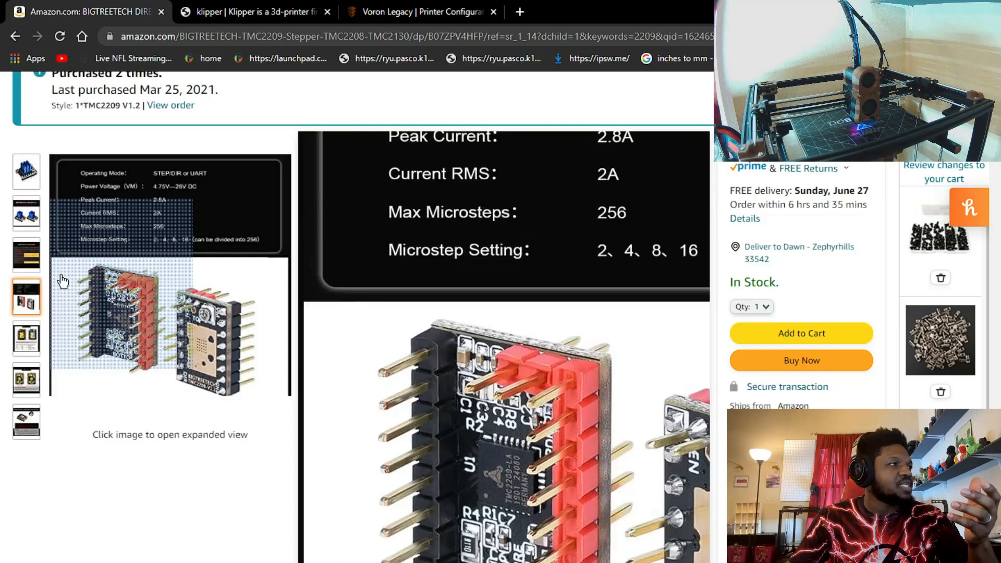
pyautogui.click(26, 171)
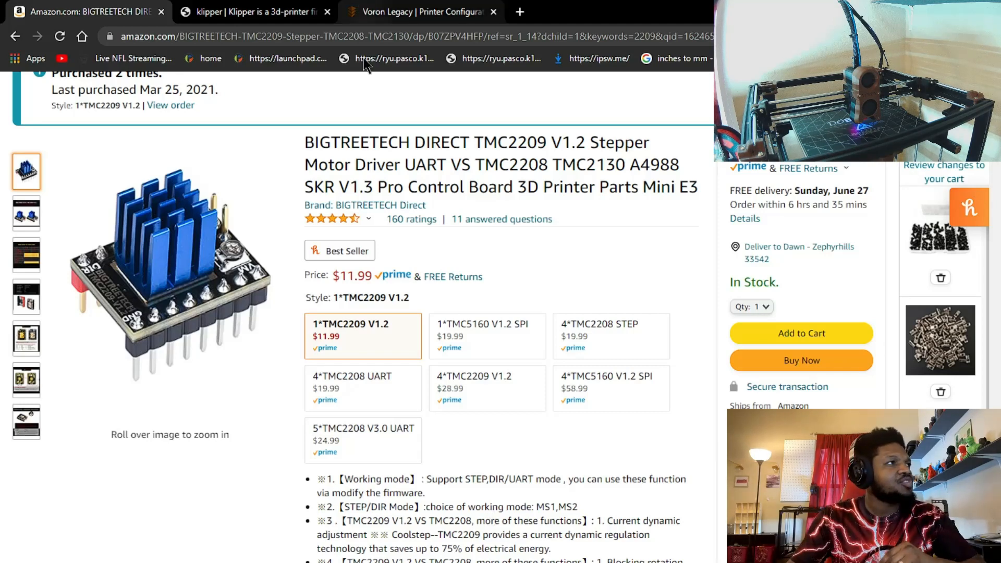
pyautogui.click(421, 12)
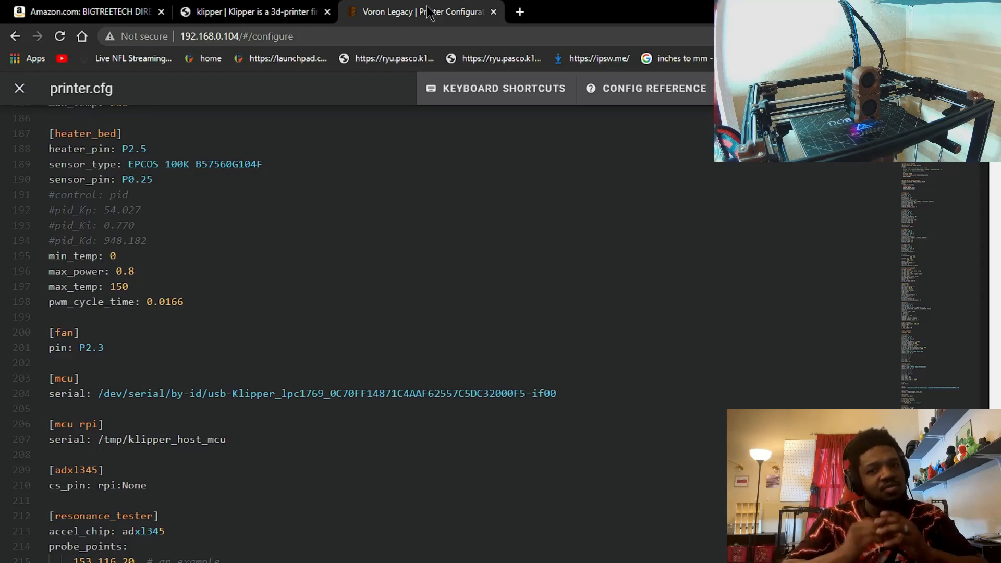
# Step: Bring up the klipper3d.org TMC_Drivers guide and scroll up to Sensorless Homing
pyautogui.click(255, 11)
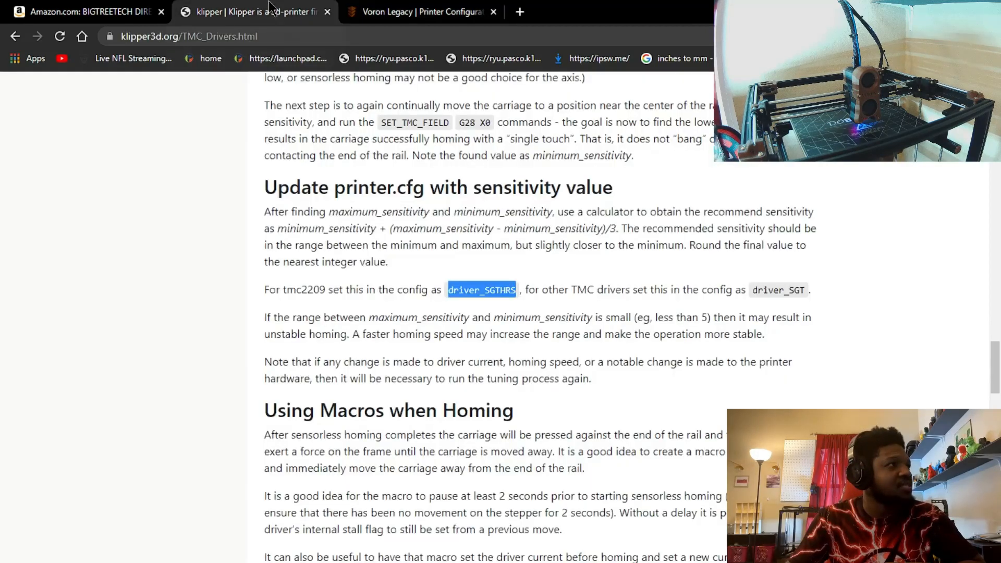
pyautogui.click(190, 37)
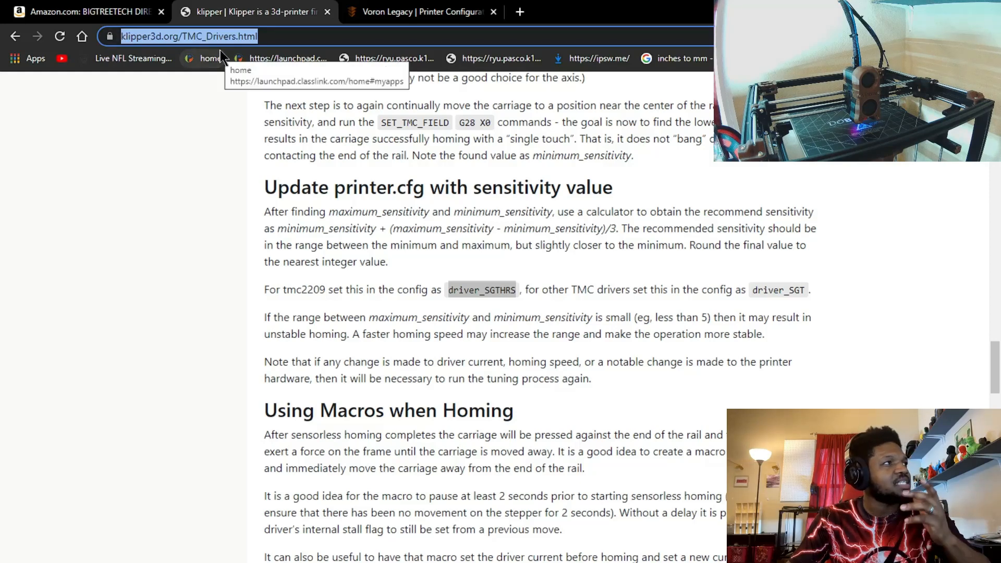
pyautogui.moveTo(223, 58)
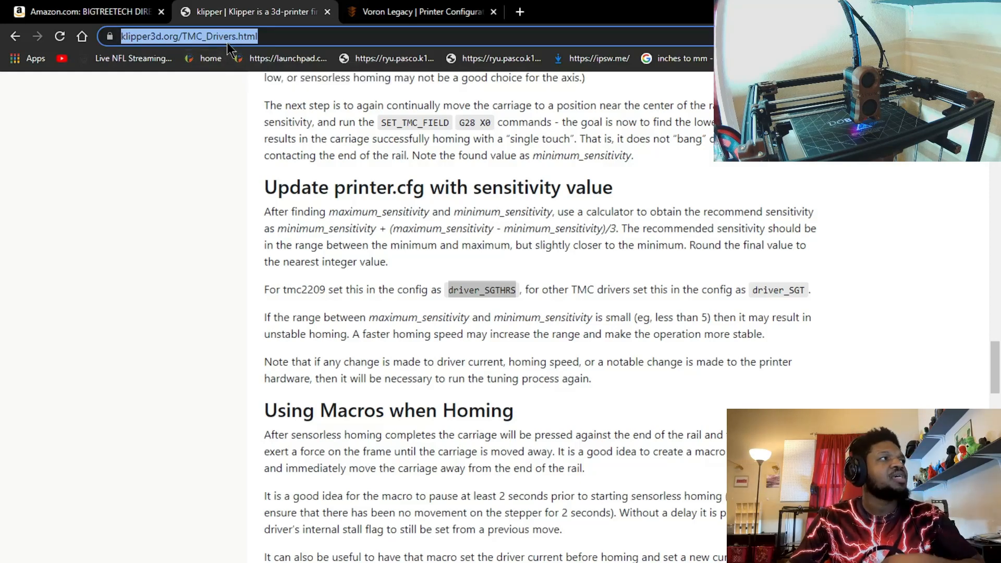
pyautogui.moveTo(206, 359)
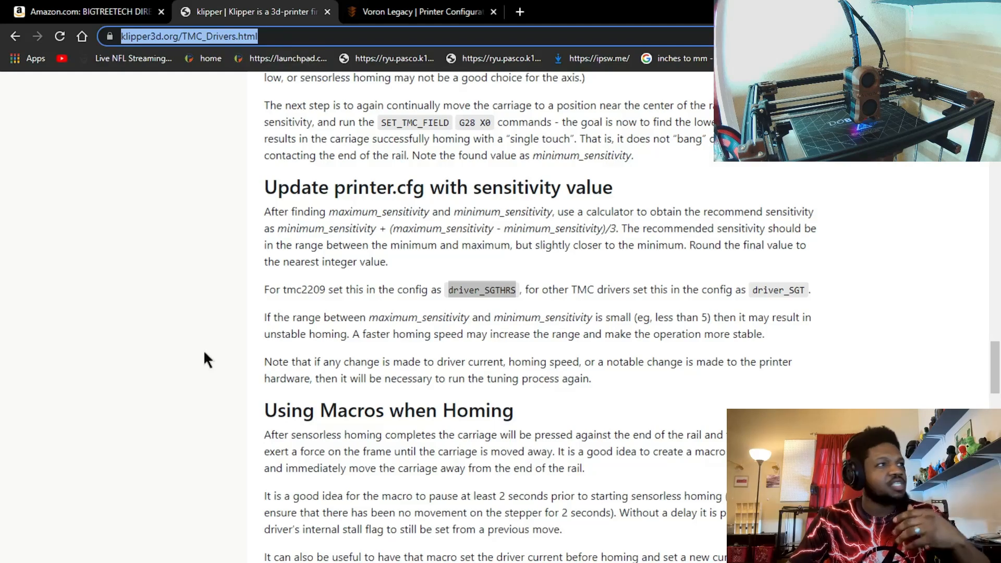
pyautogui.scroll(-3)
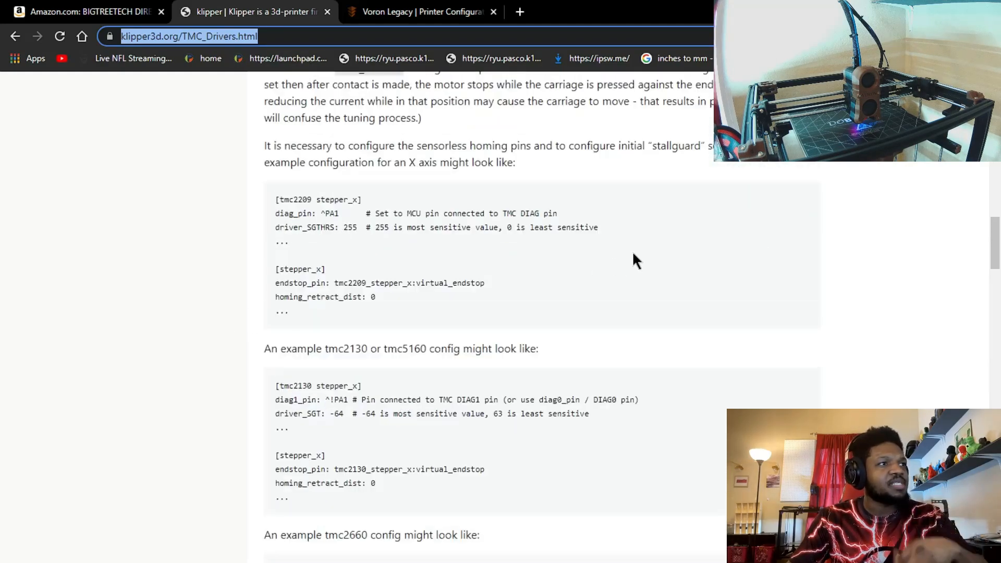
pyautogui.scroll(3)
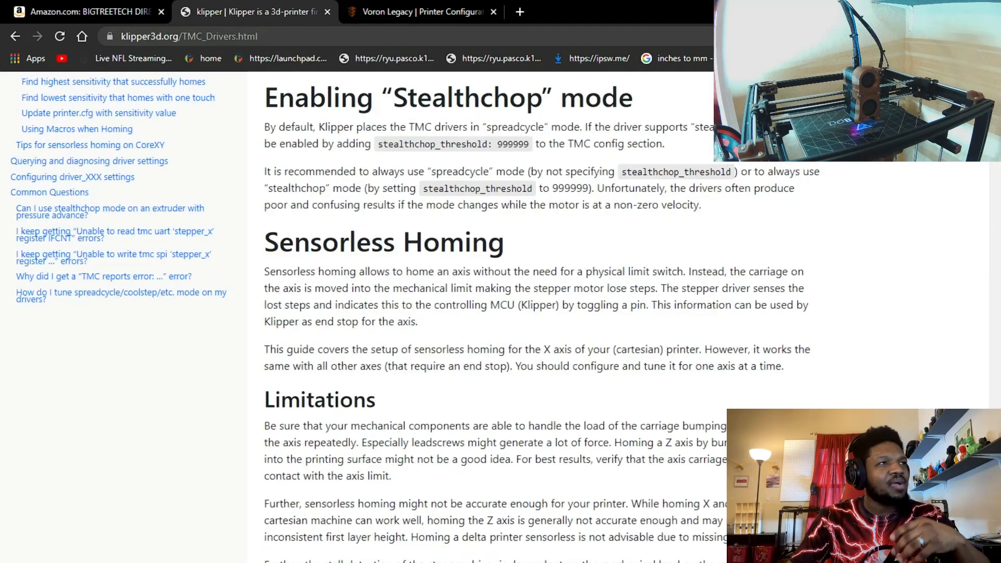
pyautogui.scroll(3)
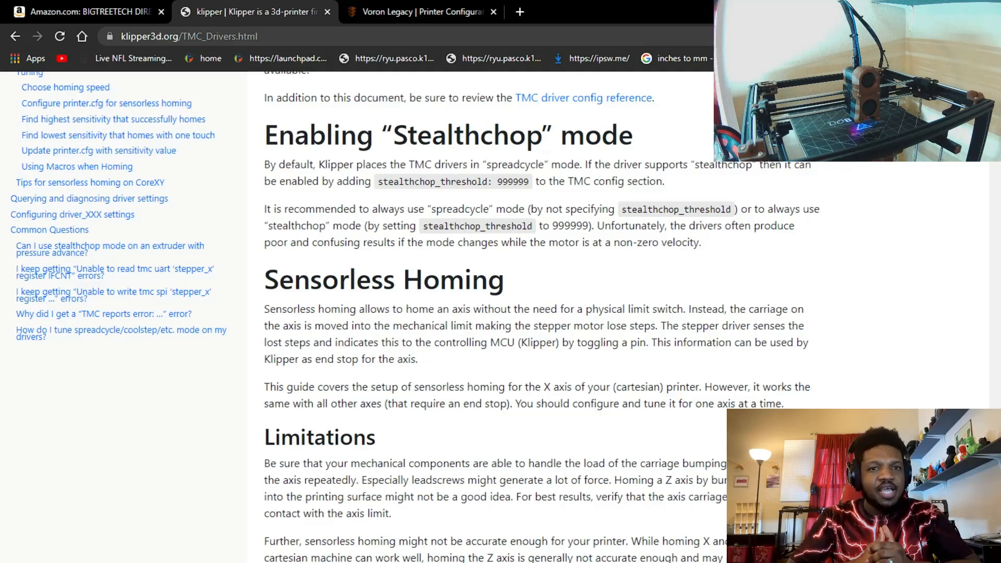
pyautogui.moveTo(184, 145)
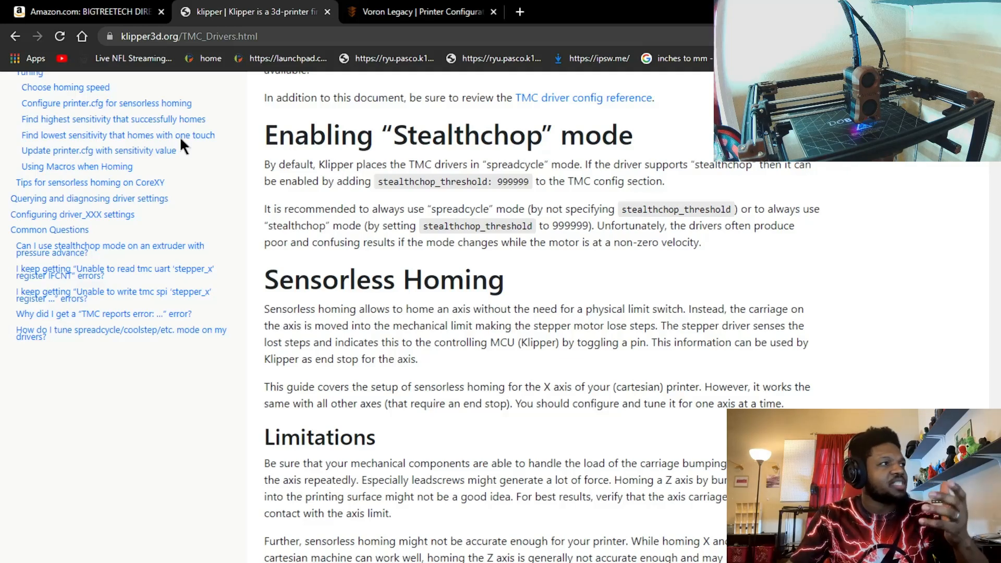
pyautogui.scroll(3)
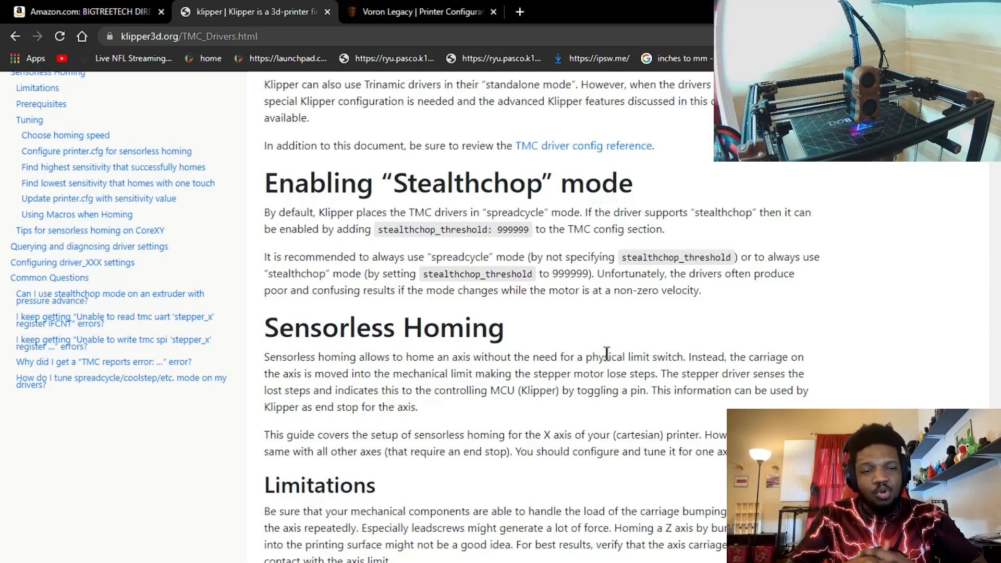
pyautogui.moveTo(409, 291)
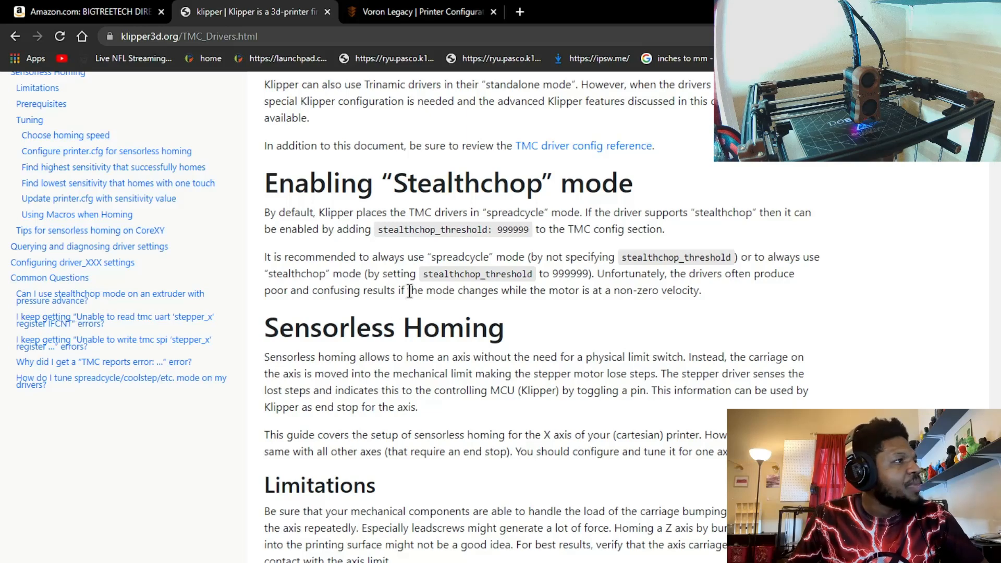
pyautogui.scroll(3)
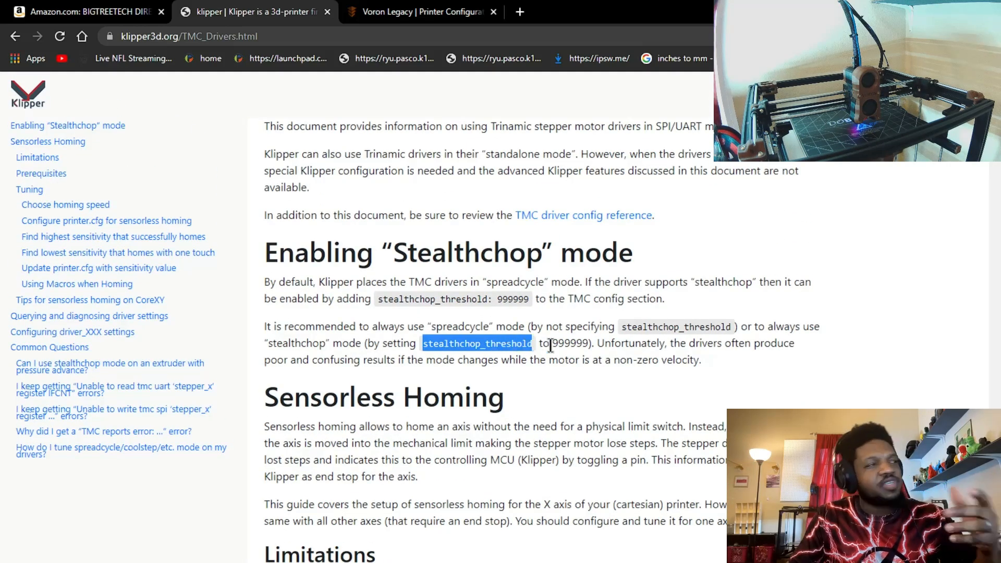
# Step: Return to printer.cfg and locate the [tmc2209 stepper_x] section
pyautogui.click(409, 12)
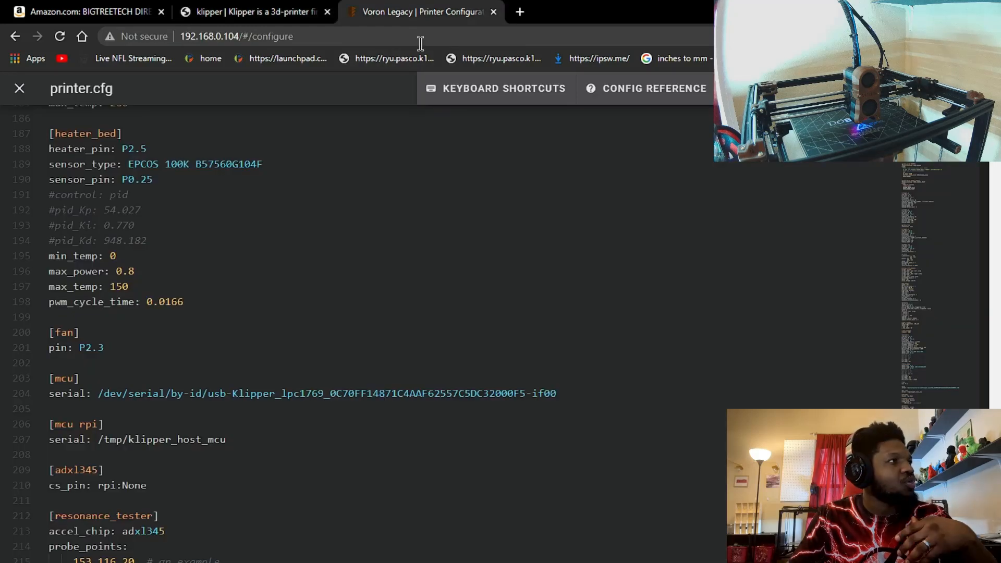
pyautogui.scroll(3)
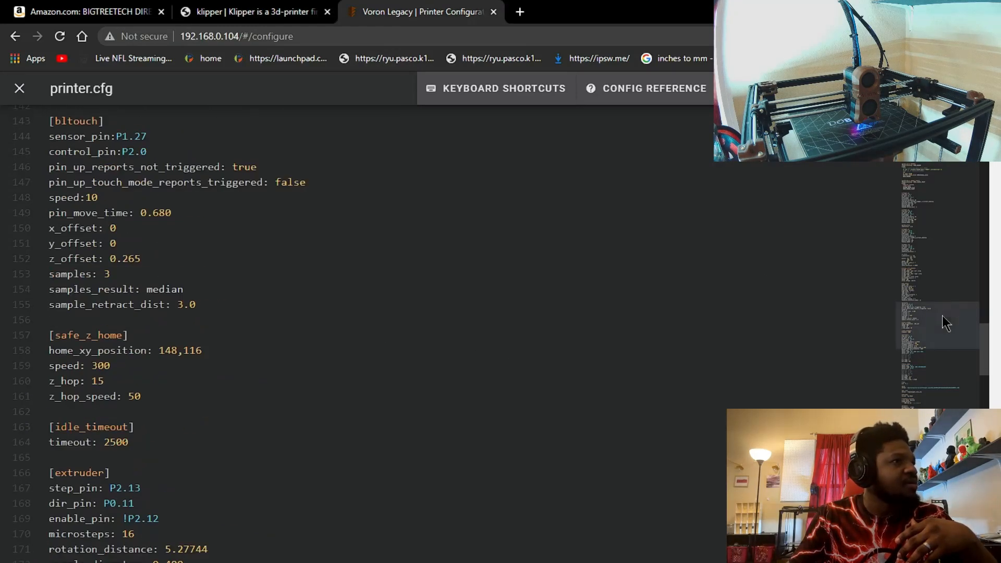
pyautogui.scroll(3)
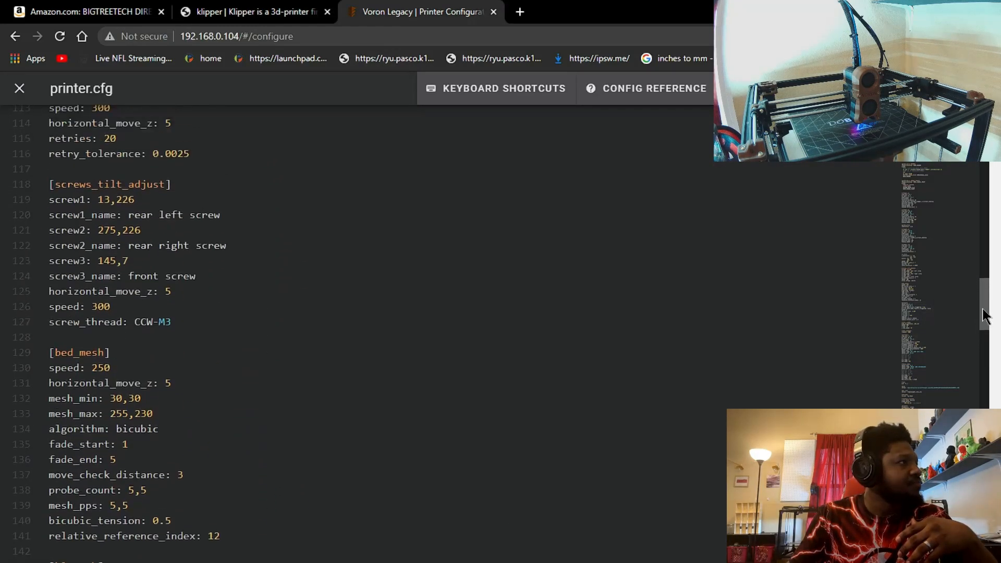
pyautogui.scroll(-3)
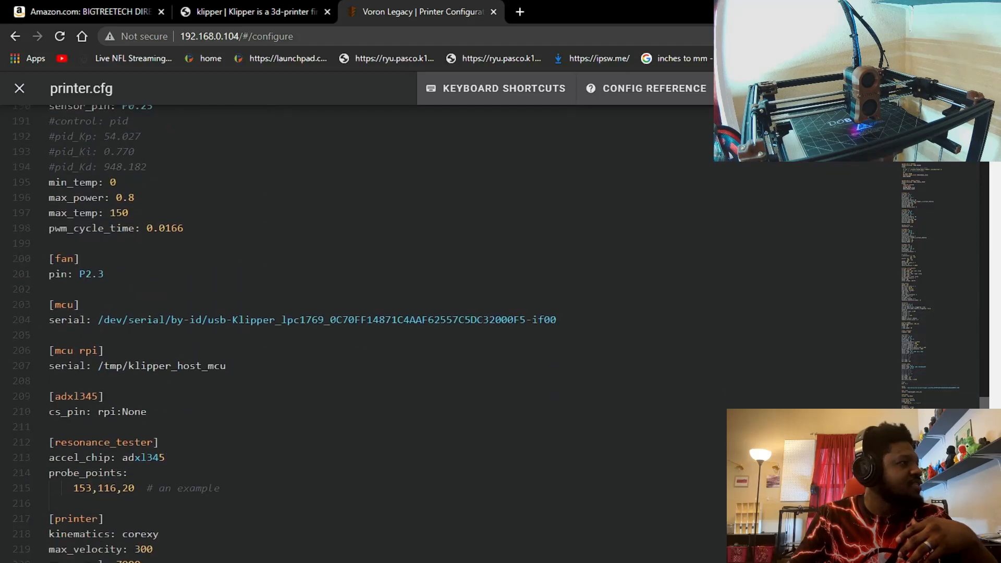
pyautogui.scroll(-3)
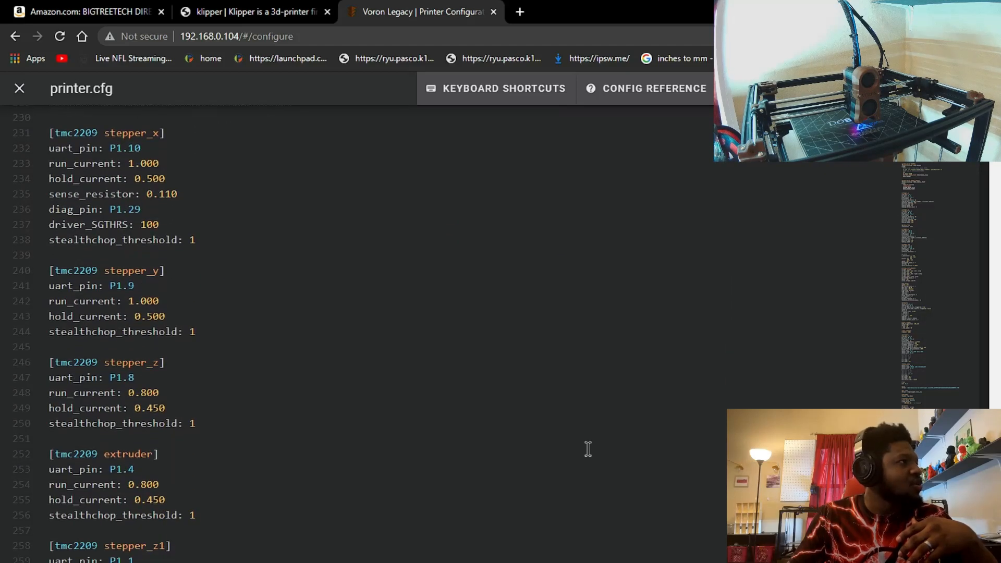
pyautogui.scroll(3)
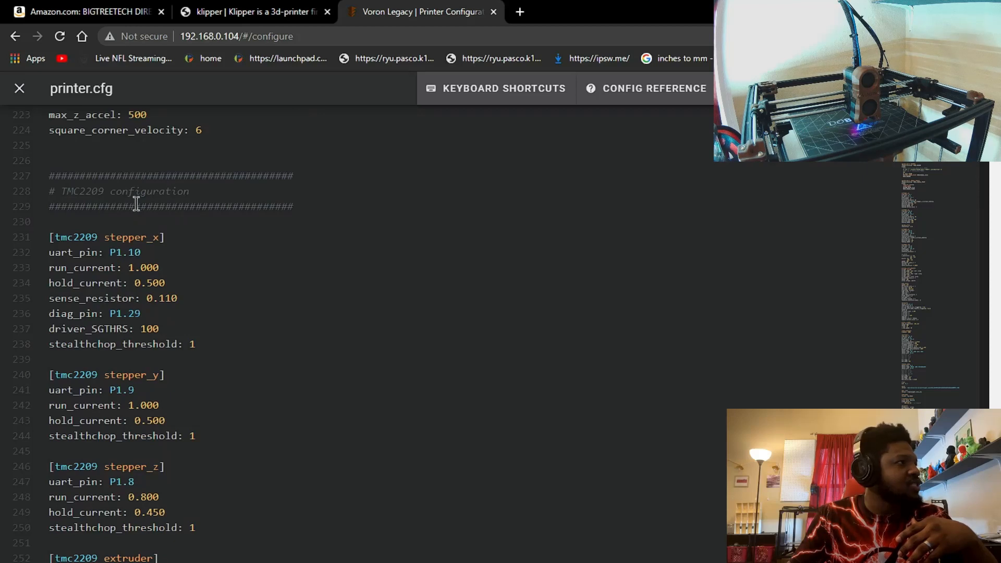
pyautogui.moveTo(210, 217)
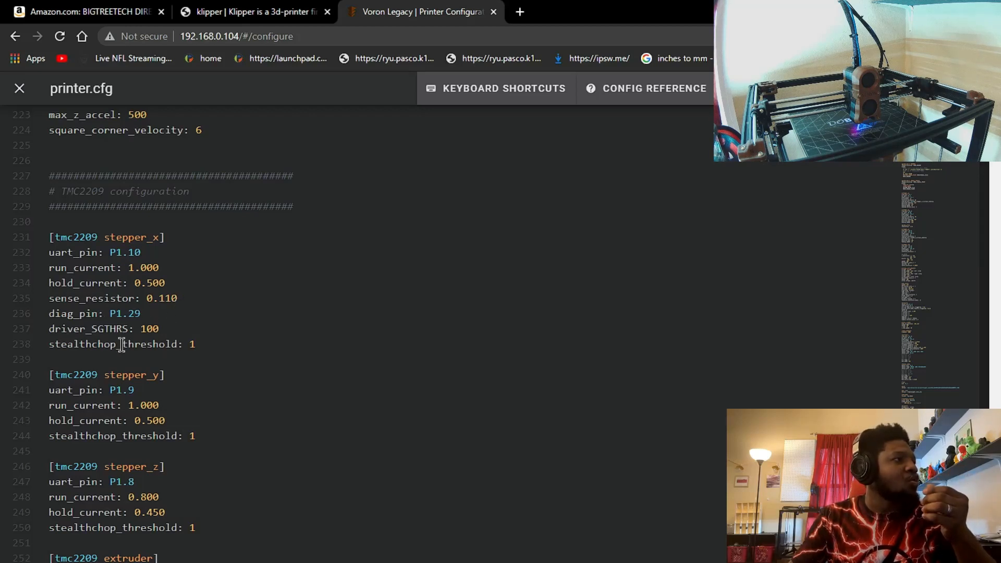
# Step: Replace the X driver's stealthchop_threshold value on line 238 with 1
pyautogui.click(151, 329)
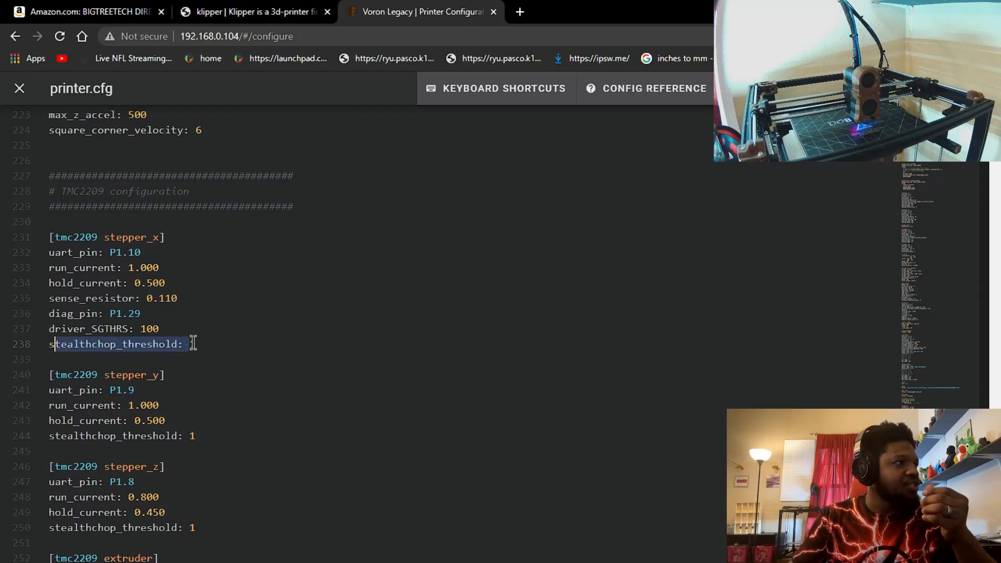
pyautogui.write('1')
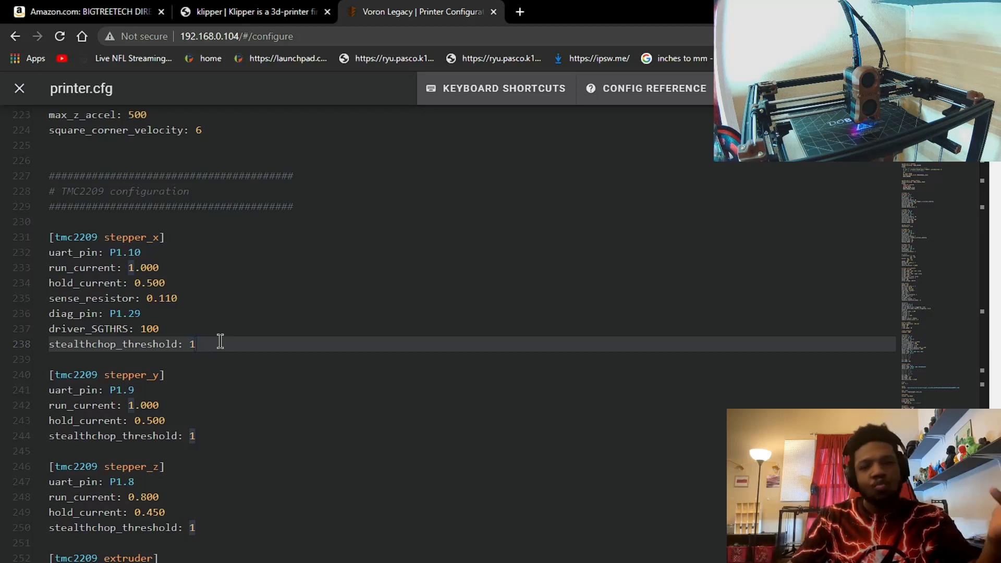
pyautogui.scroll(-3)
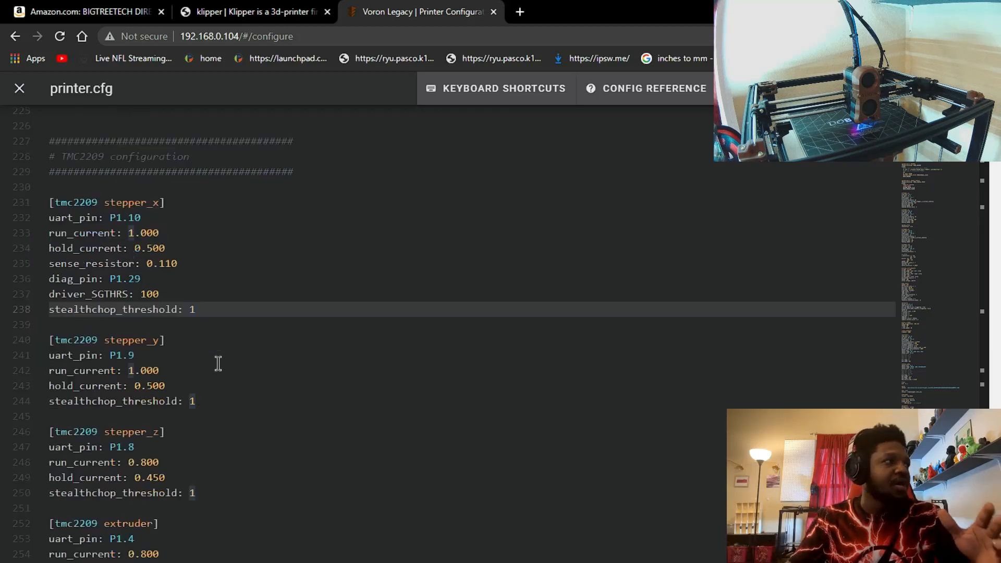
pyautogui.scroll(3)
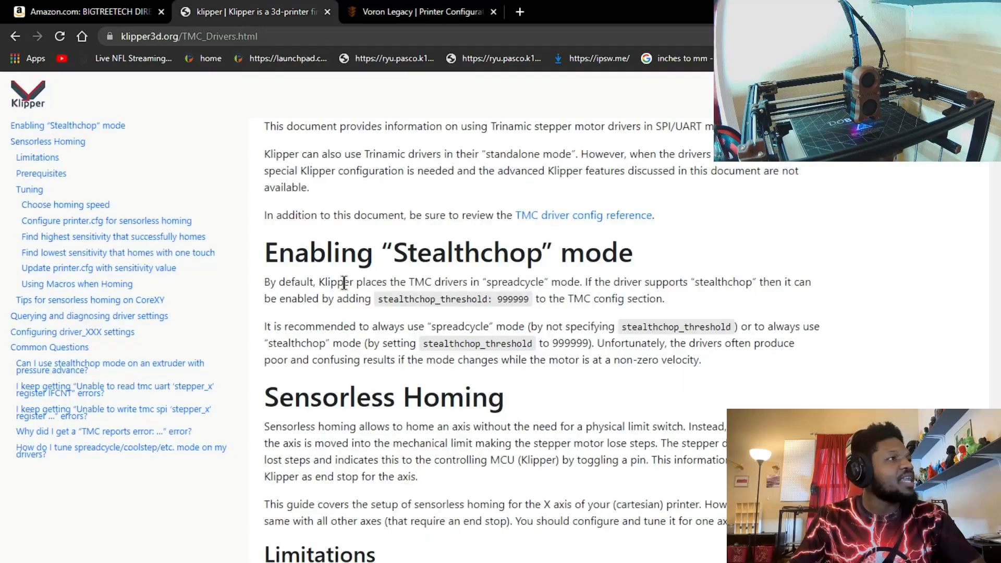
# Step: Skim the TMC guide's Tuning, homing speed and sensorless printer.cfg sections
pyautogui.scroll(-3)
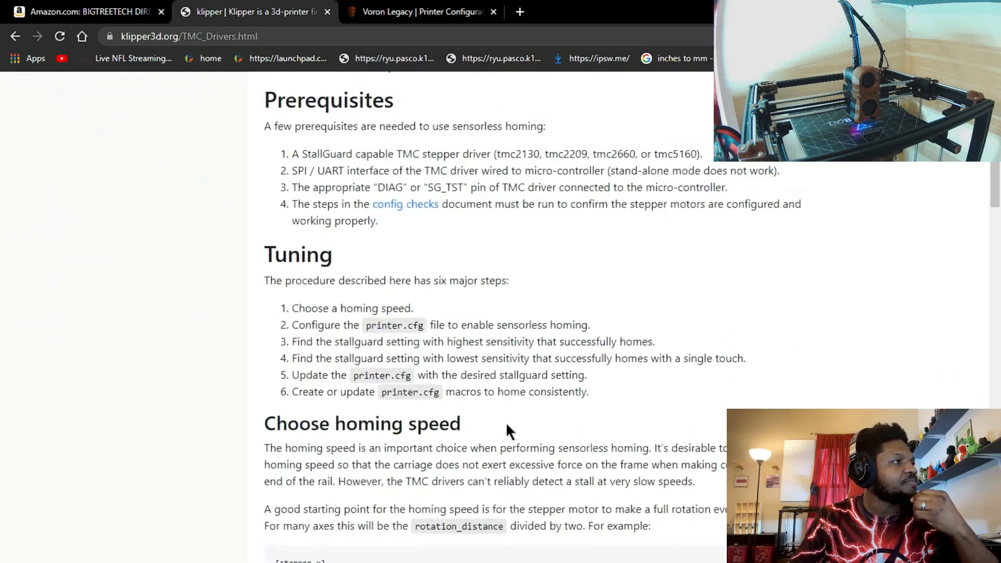
pyautogui.scroll(-3)
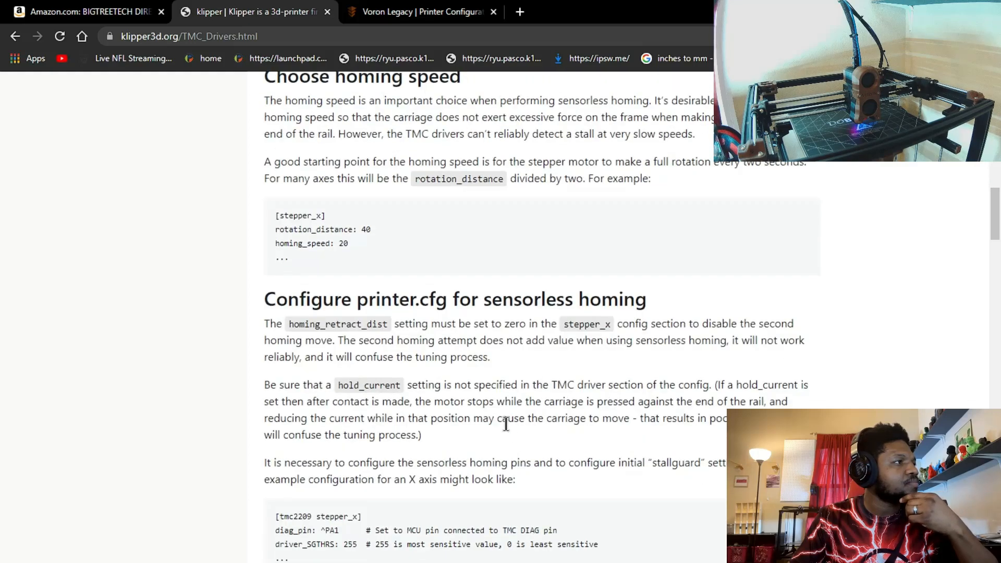
pyautogui.scroll(3)
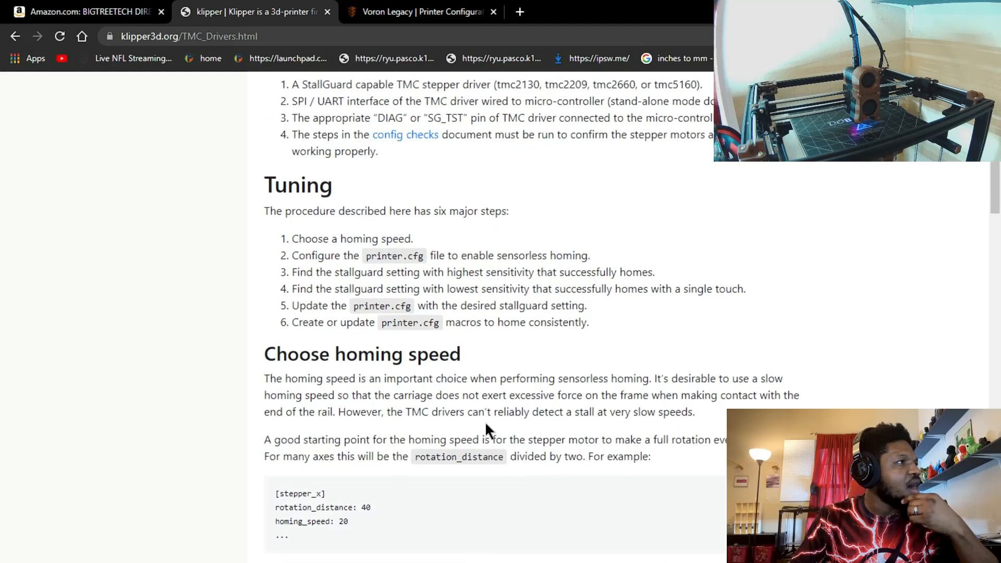
pyautogui.click(422, 12)
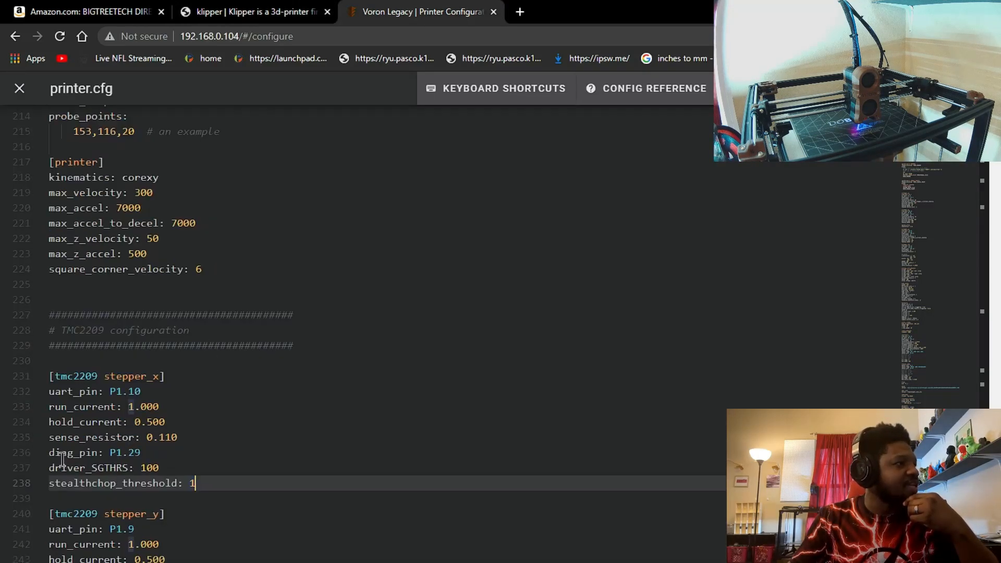
# Step: Add diag_pin: P1.29 and driver_SGTHRS: 100 under [tmc2209 stepper_x]
pyautogui.doubleClick(94, 452)
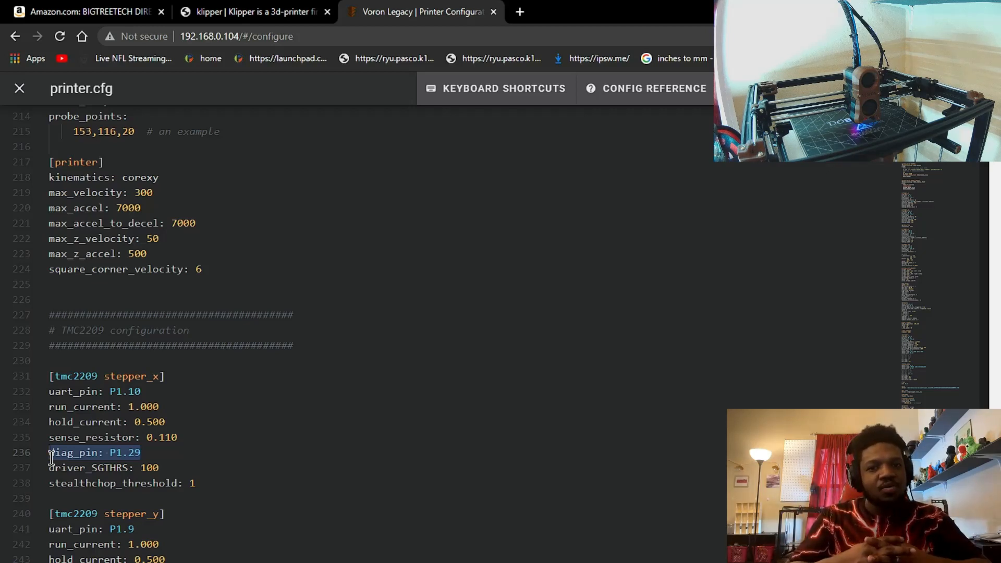
pyautogui.click(142, 452)
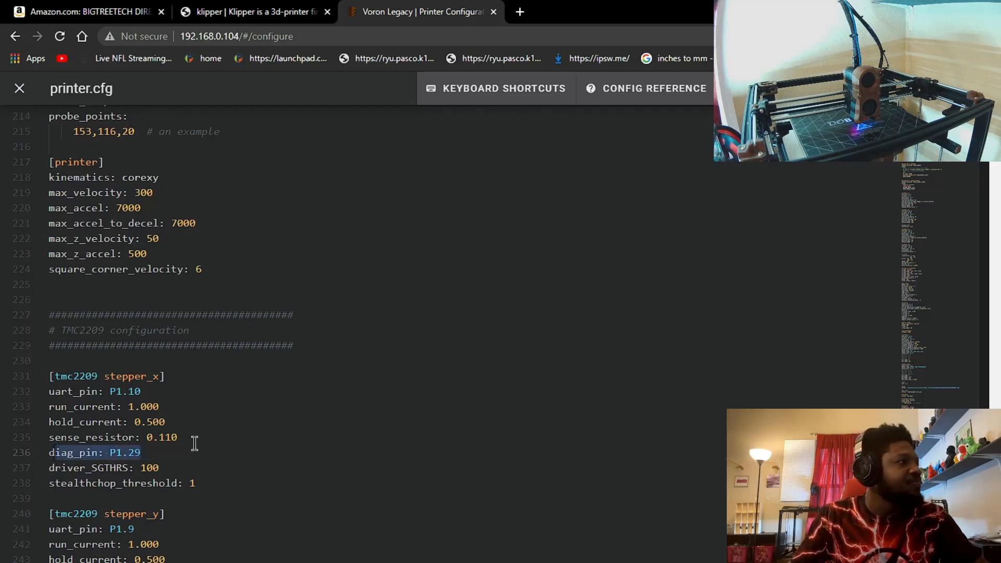
pyautogui.click(256, 11)
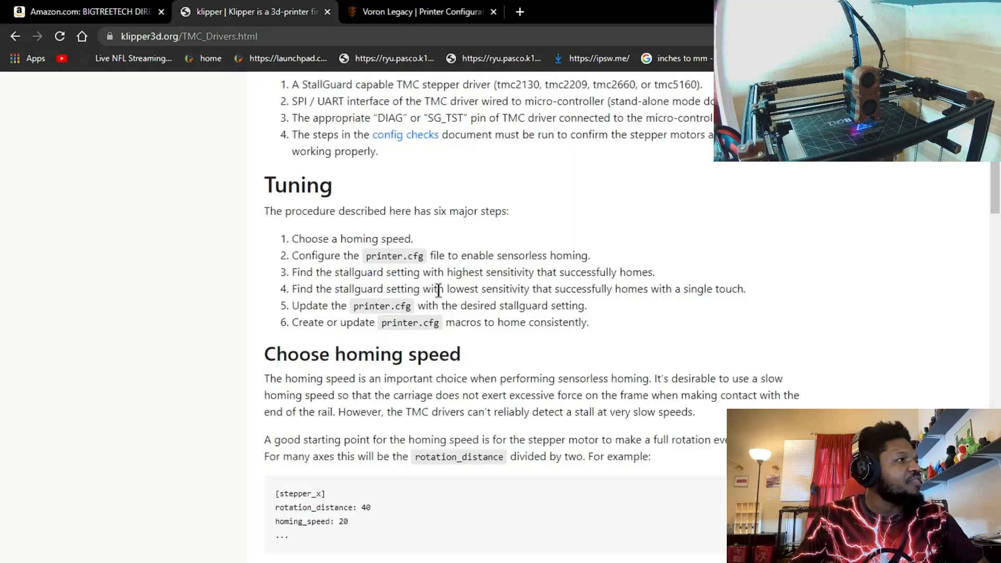
pyautogui.scroll(-3)
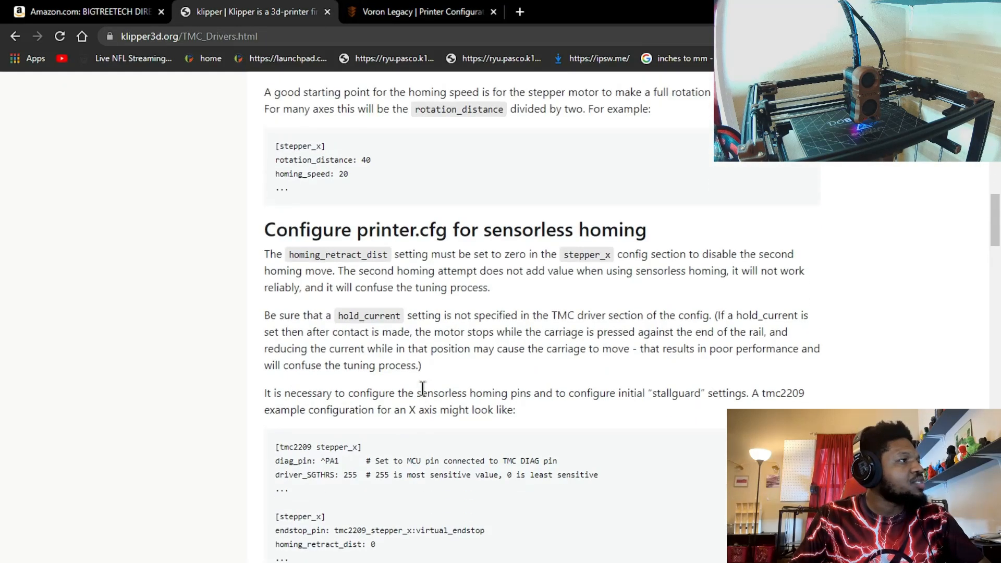
pyautogui.scroll(-3)
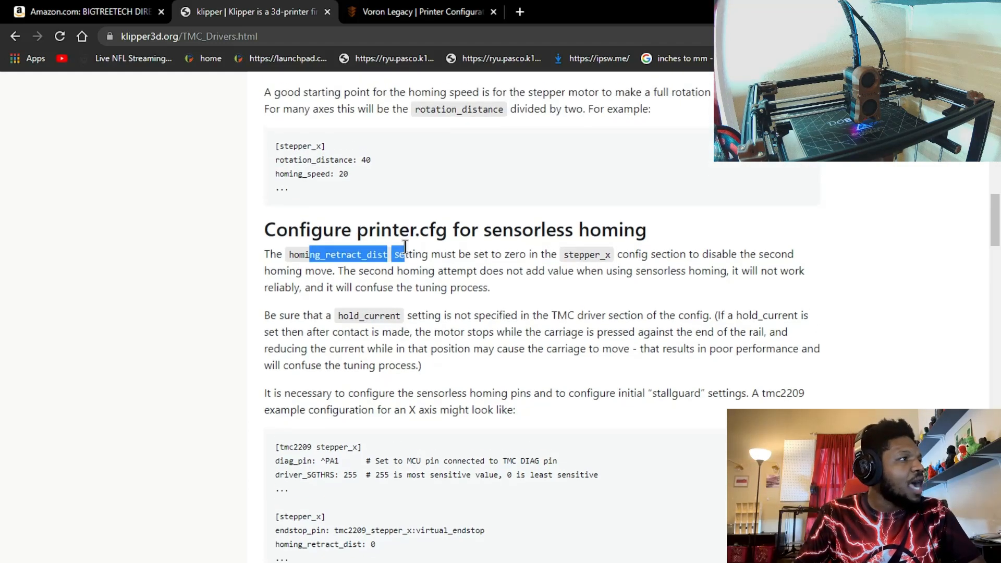
# Step: Give [stepper_x] endstop_pin tmc2209_stepper_x:virtual_endstop and homing_retract_dist 0
pyautogui.click(422, 12)
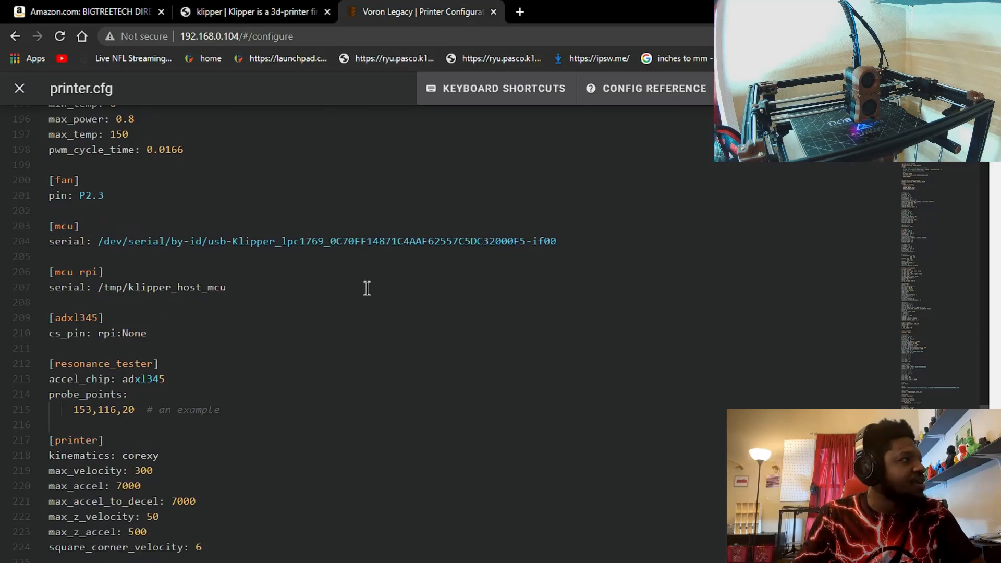
pyautogui.scroll(3)
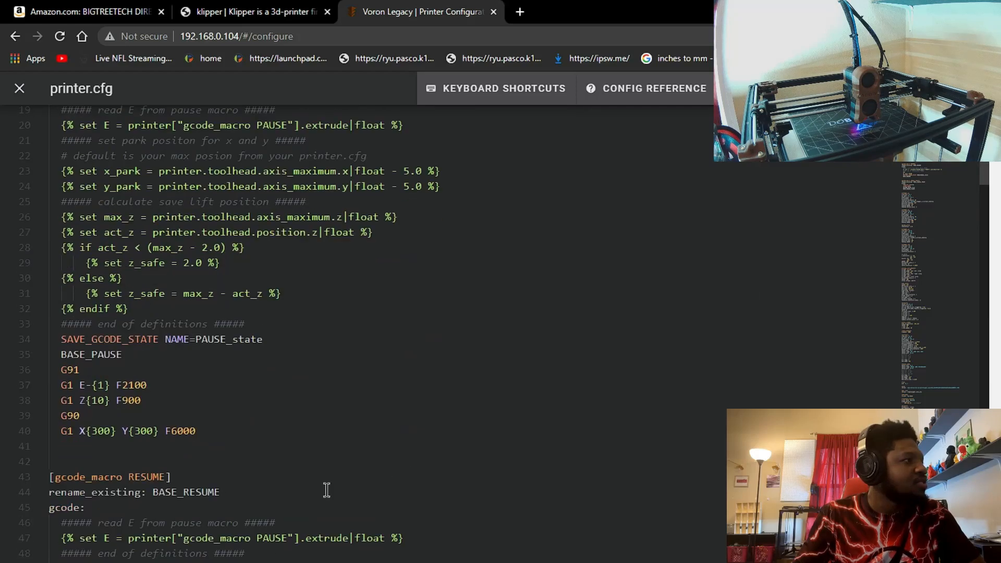
pyautogui.scroll(-3)
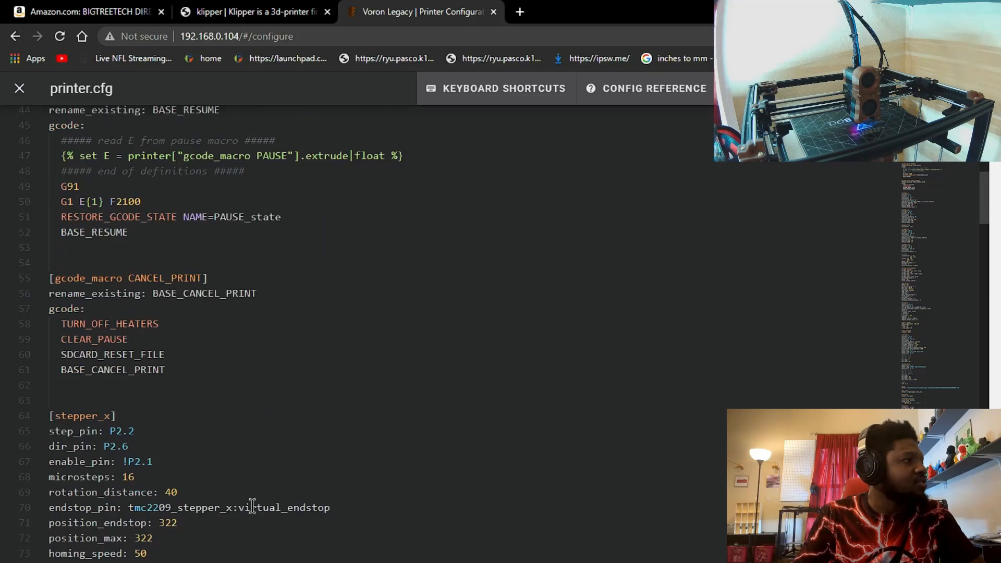
pyautogui.scroll(3)
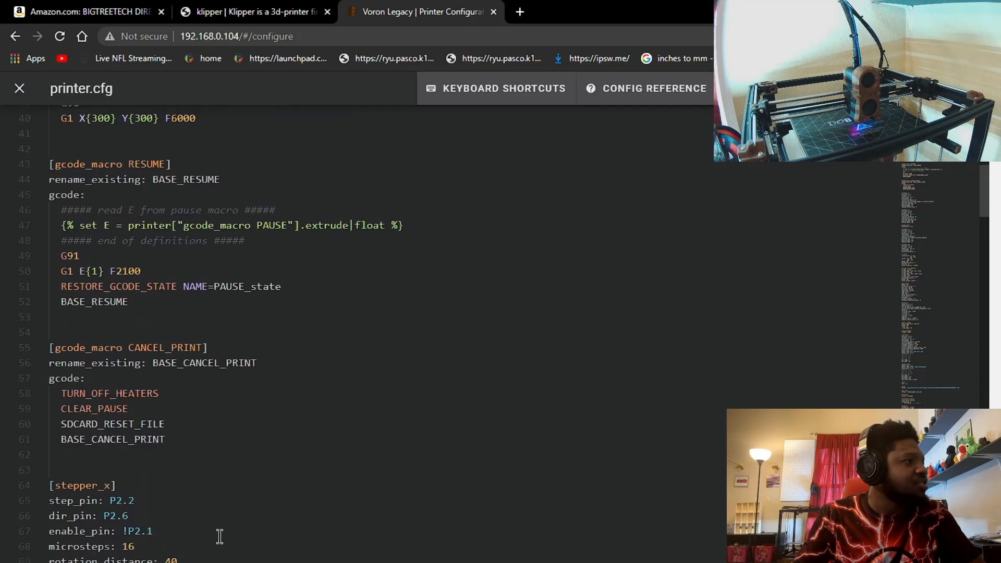
pyautogui.scroll(-3)
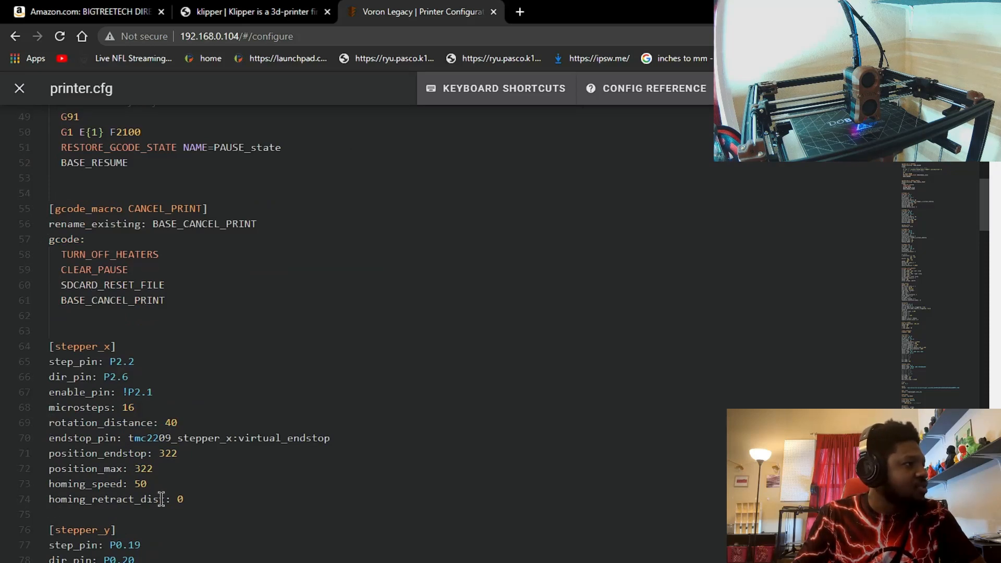
pyautogui.click(185, 499)
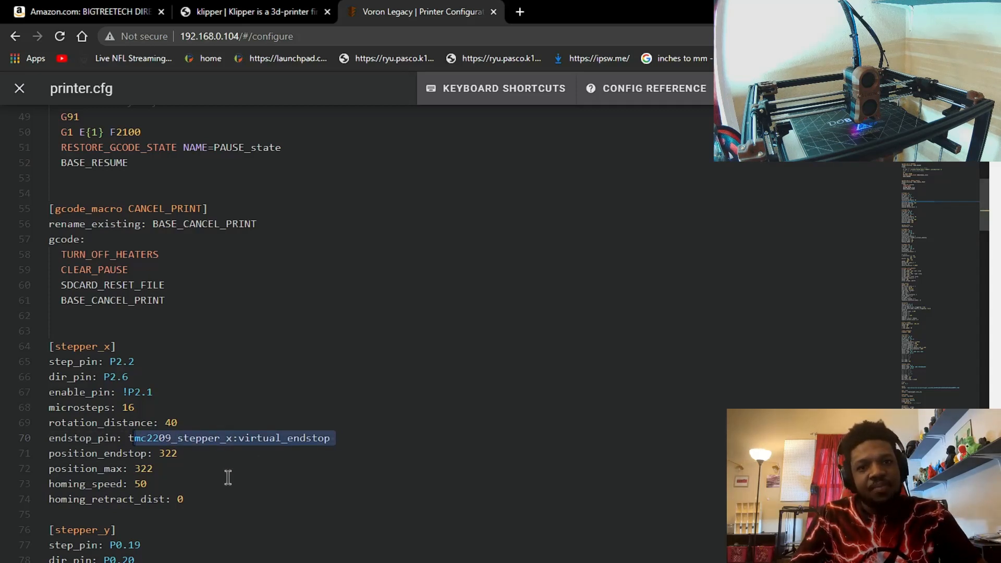
pyautogui.click(229, 483)
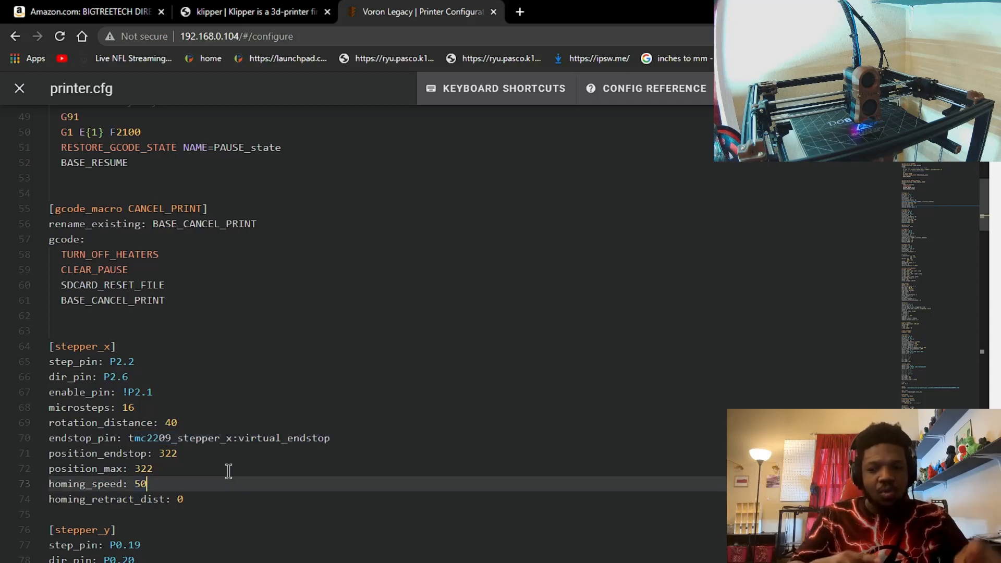
pyautogui.scroll(-3)
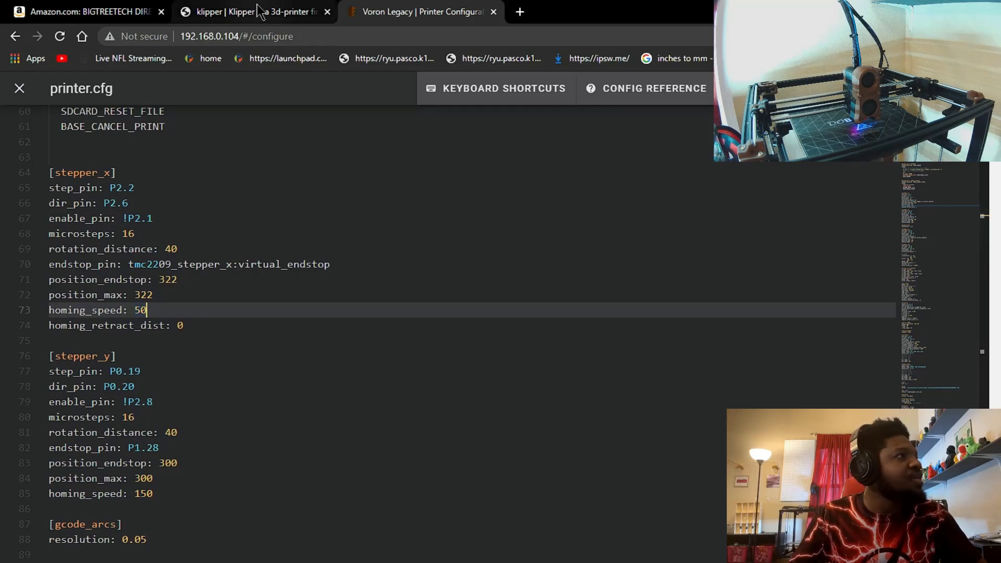
# Step: Skim the TMC guide's stallguard tuning, homing macro and troubleshooting sections
pyautogui.click(255, 11)
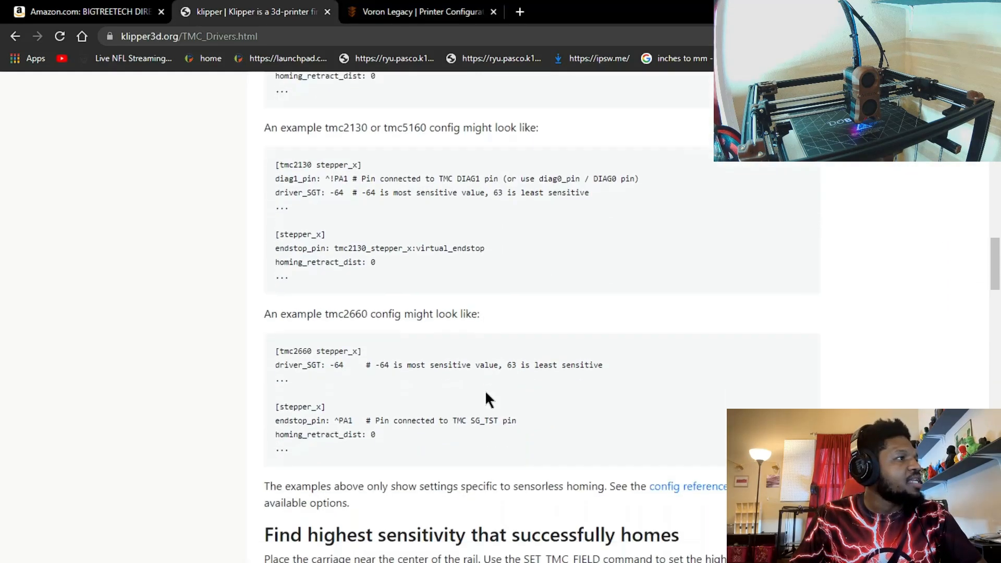
pyautogui.scroll(-3)
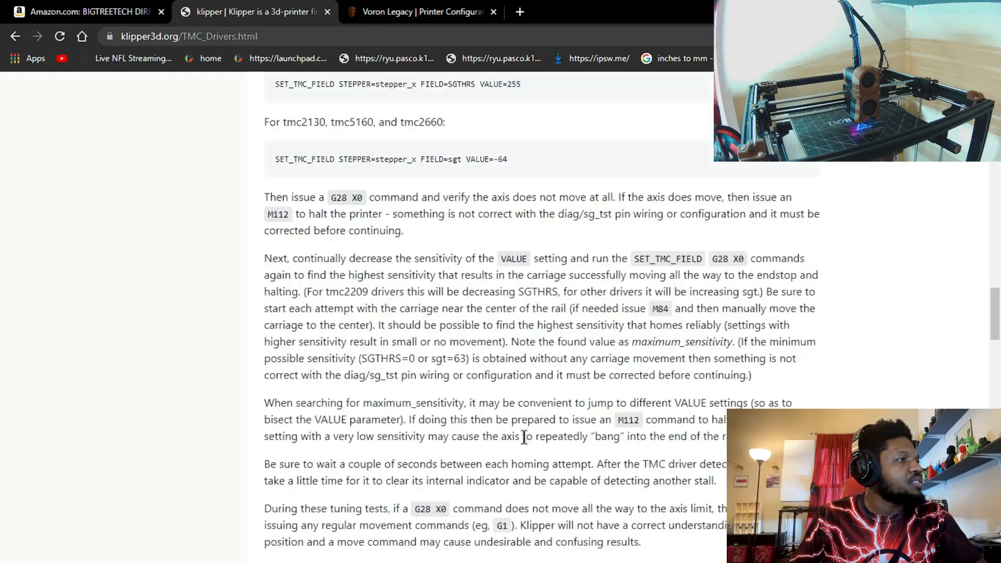
pyautogui.scroll(-3)
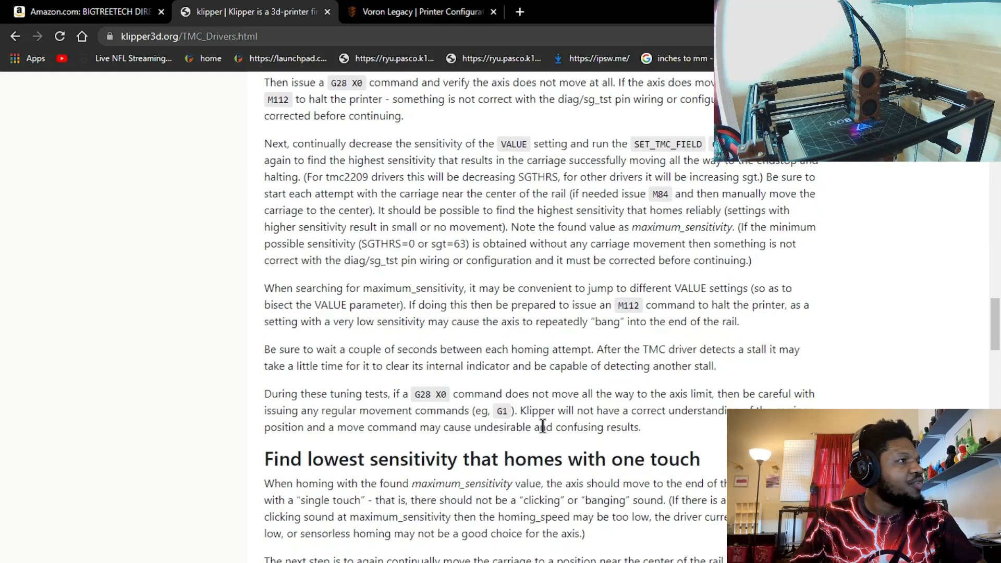
pyautogui.scroll(-3)
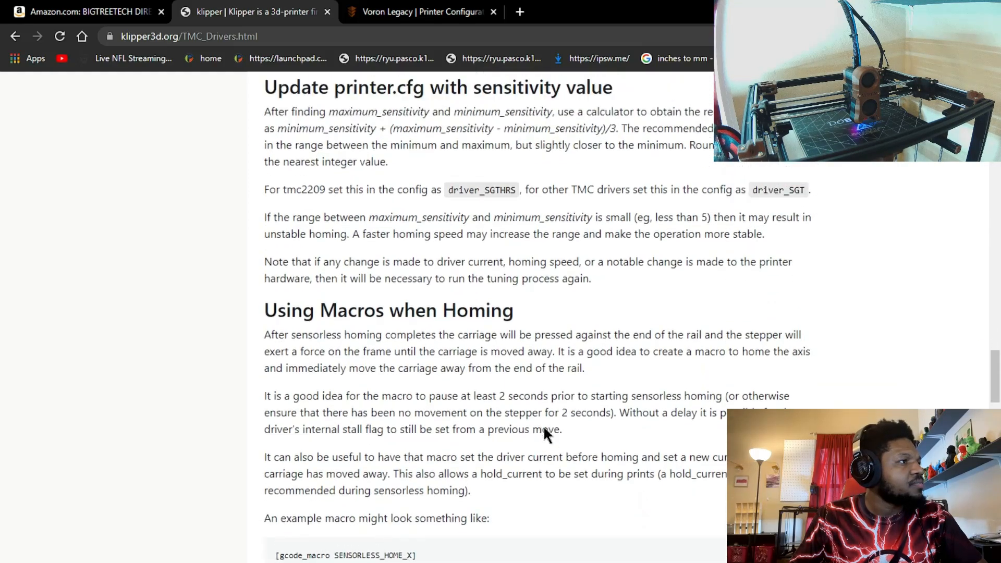
pyautogui.scroll(-3)
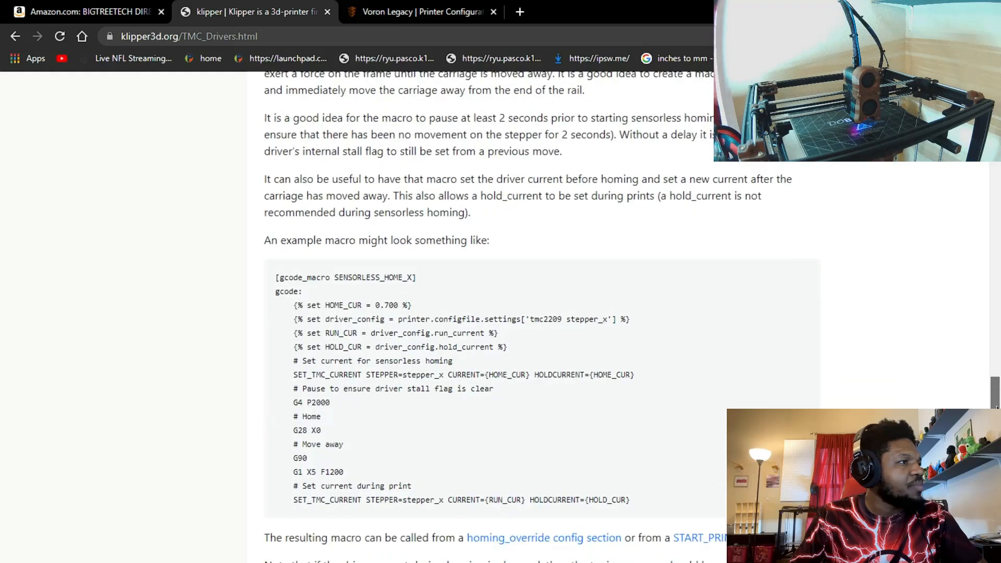
pyautogui.scroll(-3)
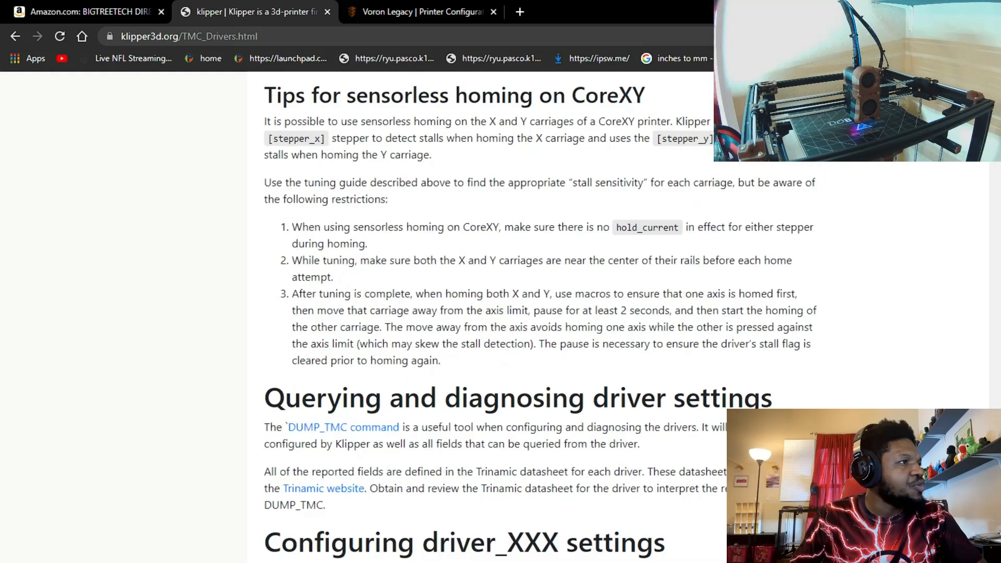
pyautogui.scroll(-3)
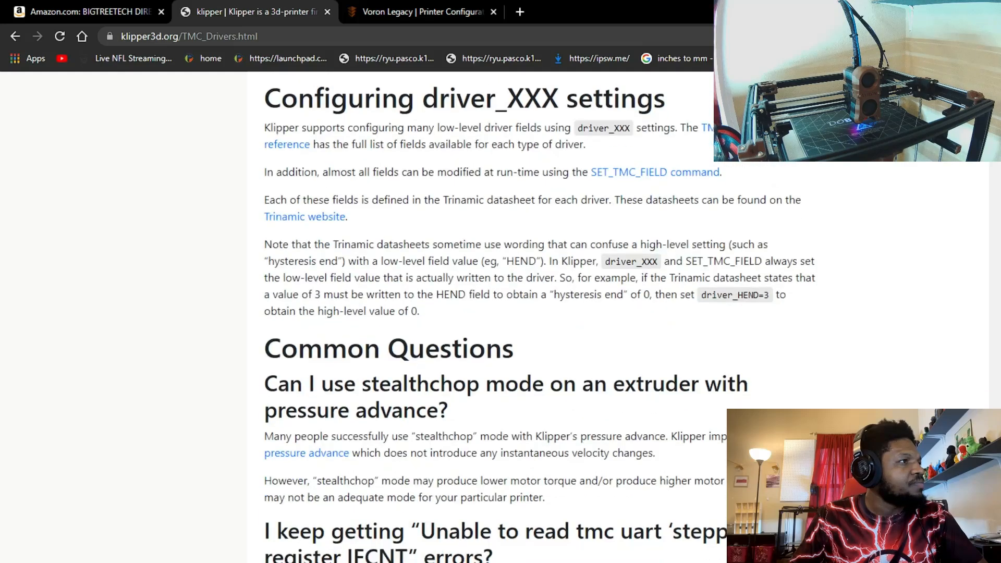
pyautogui.scroll(-3)
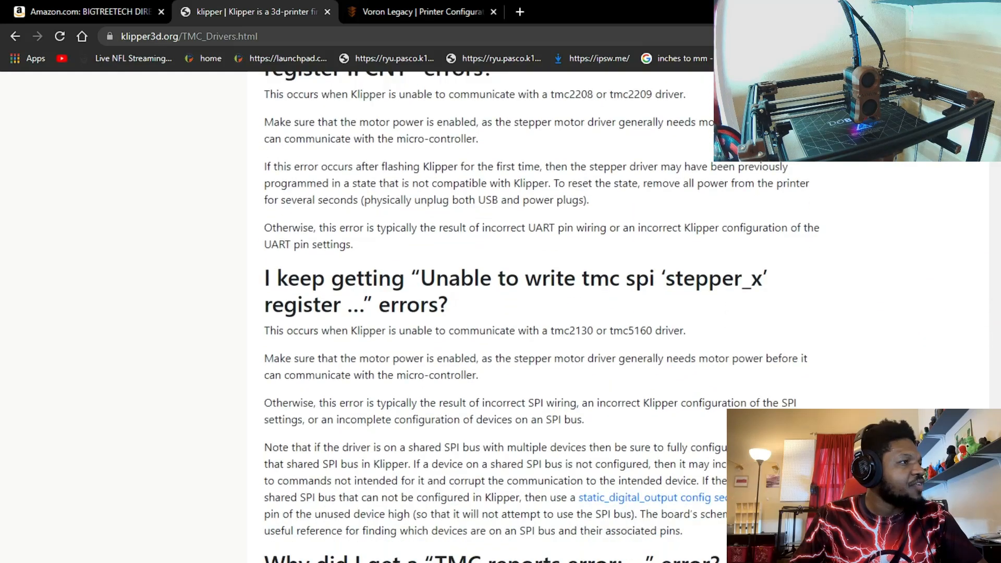
pyautogui.scroll(-3)
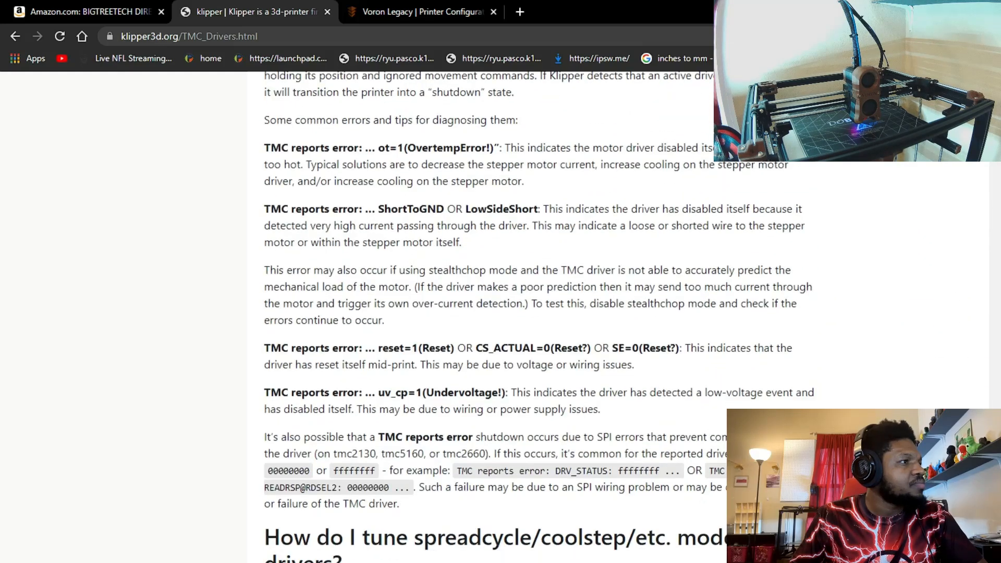
pyautogui.scroll(-3)
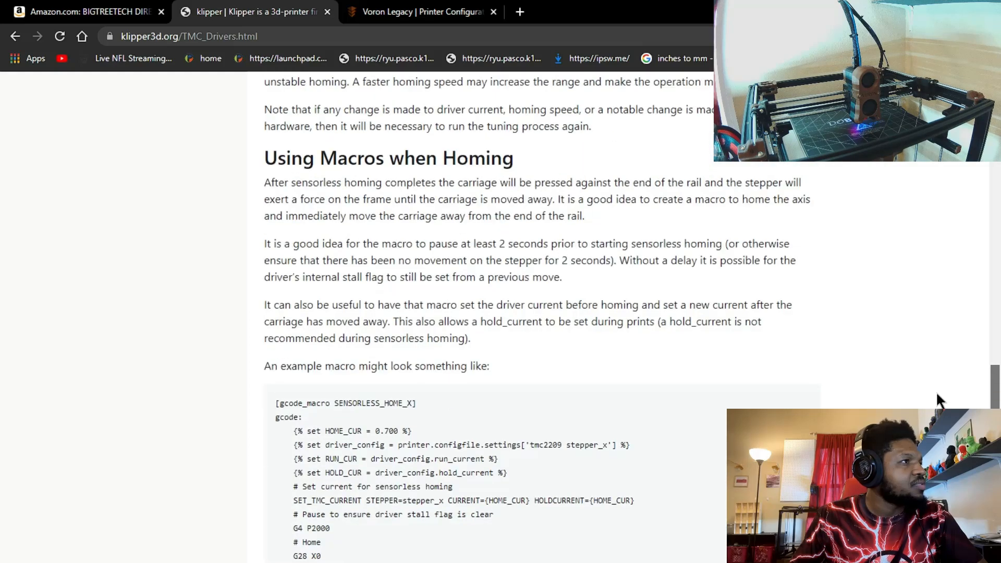
pyautogui.scroll(3)
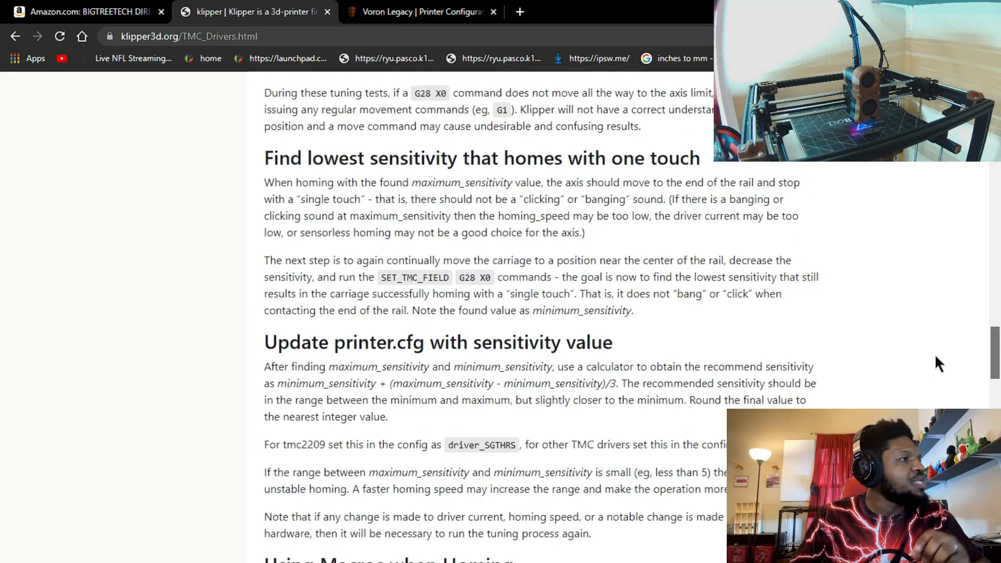
pyautogui.doubleClick(461, 444)
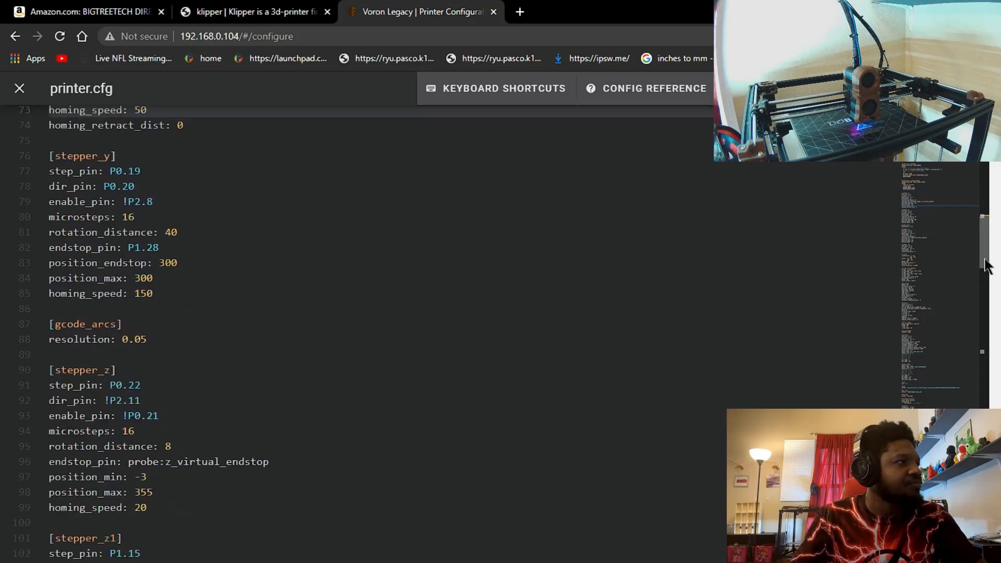
# Step: Scroll printer.cfg down to the X driver's diag_pin P1.29 and driver_SGTHRS 100 lines
pyautogui.scroll(-3)
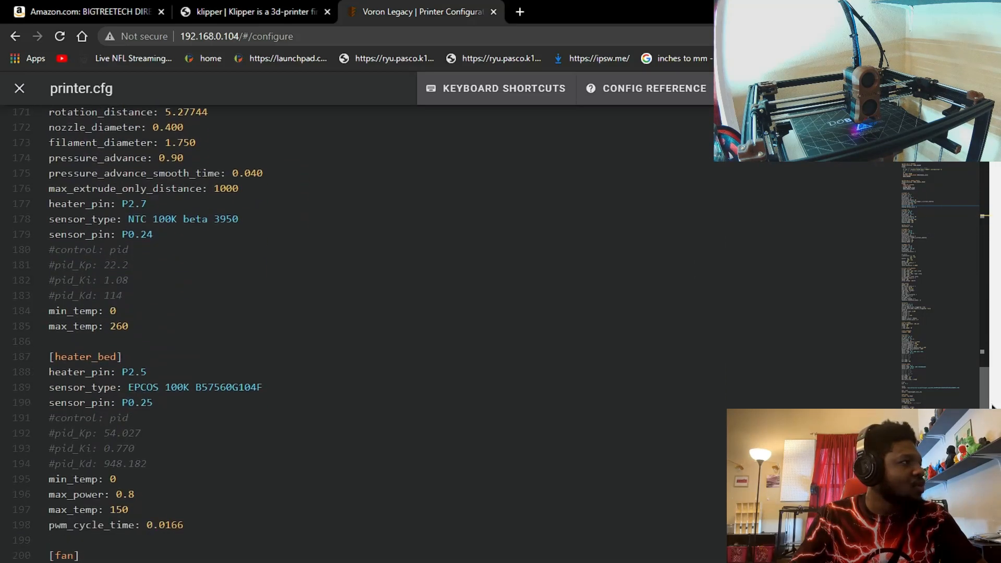
pyautogui.scroll(-3)
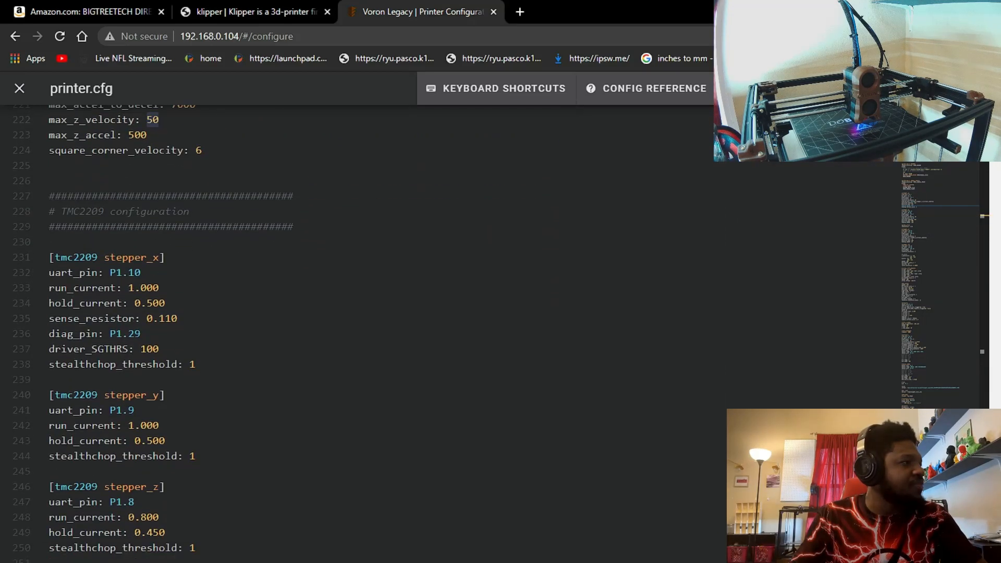
pyautogui.scroll(-3)
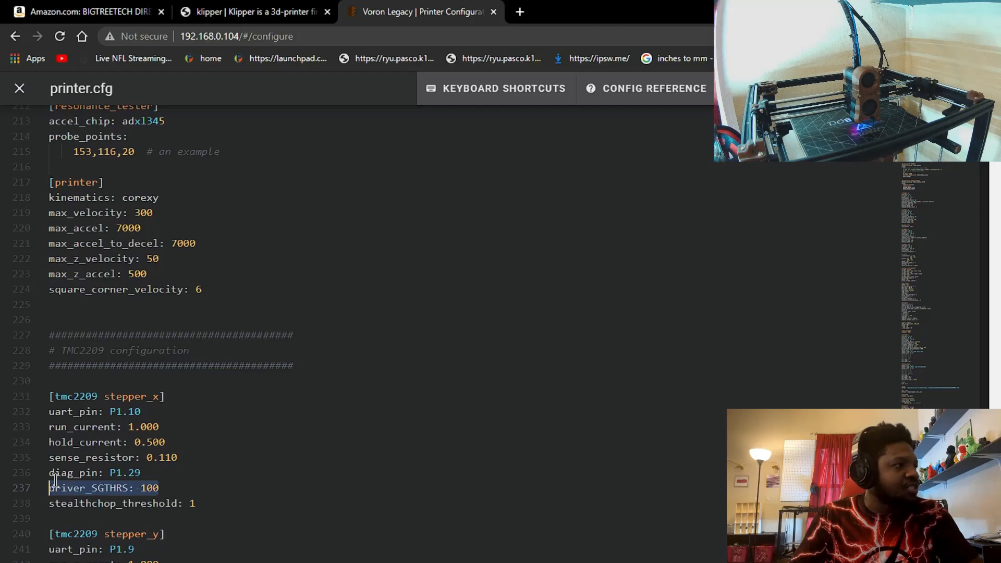
pyautogui.scroll(3)
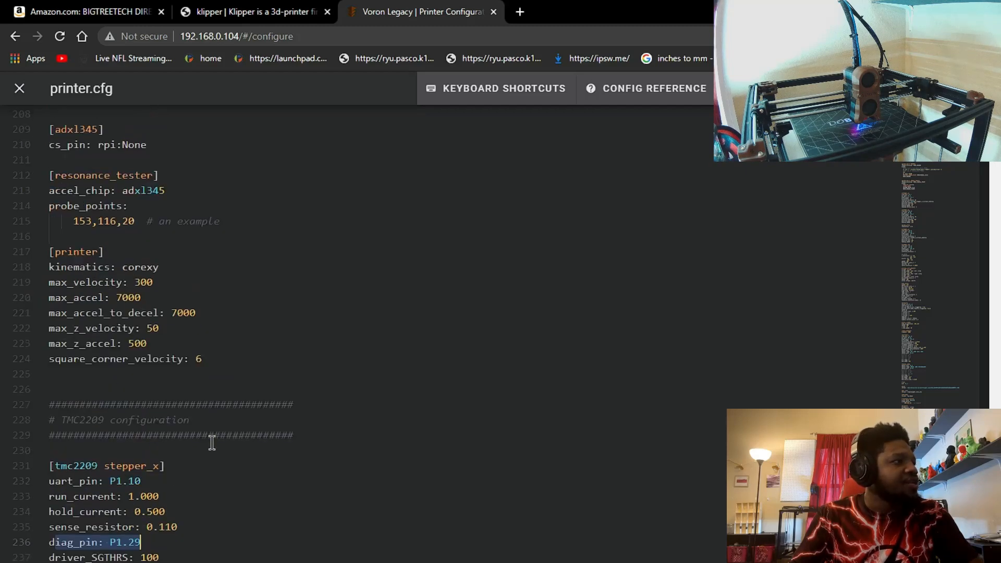
pyautogui.scroll(3)
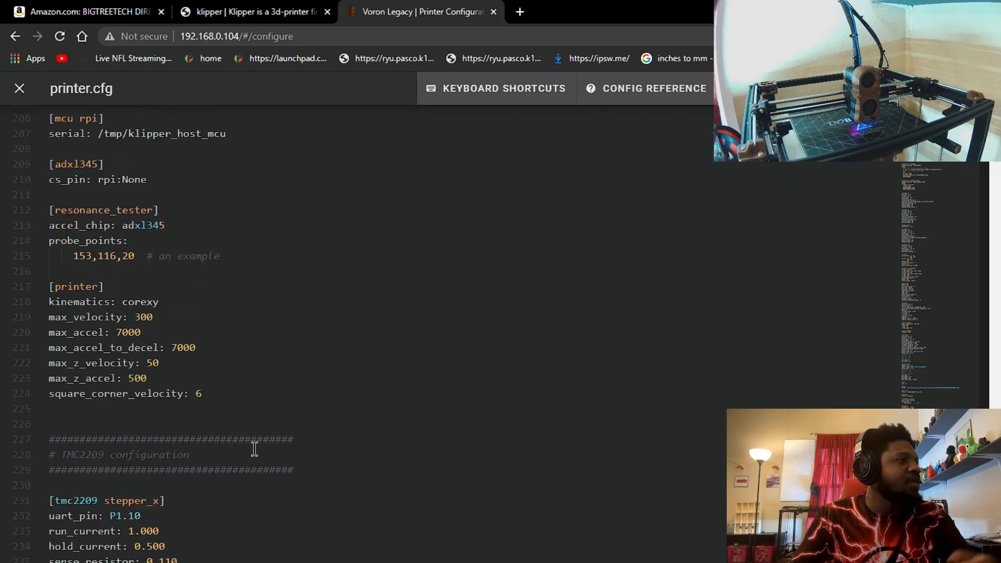
pyautogui.scroll(3)
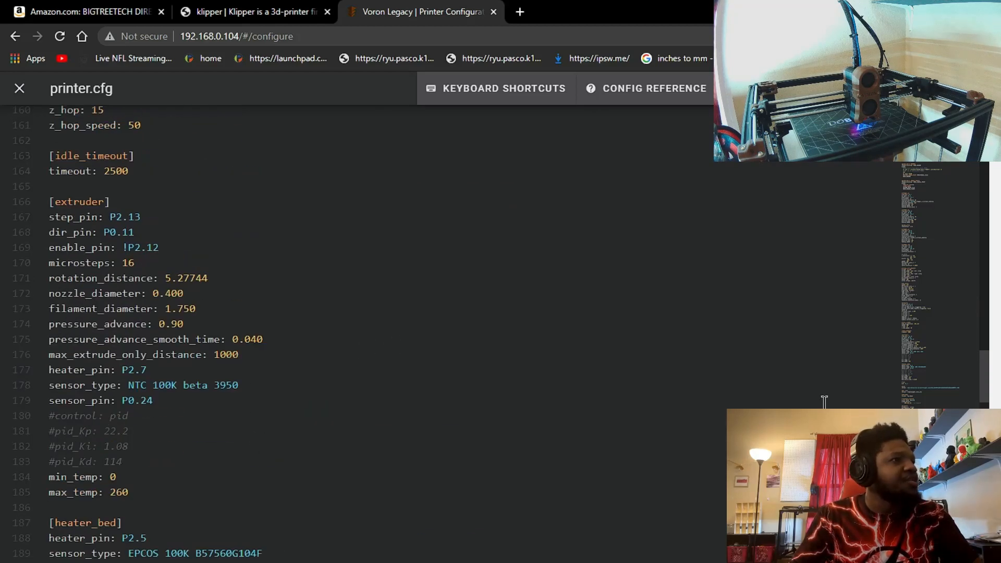
pyautogui.scroll(3)
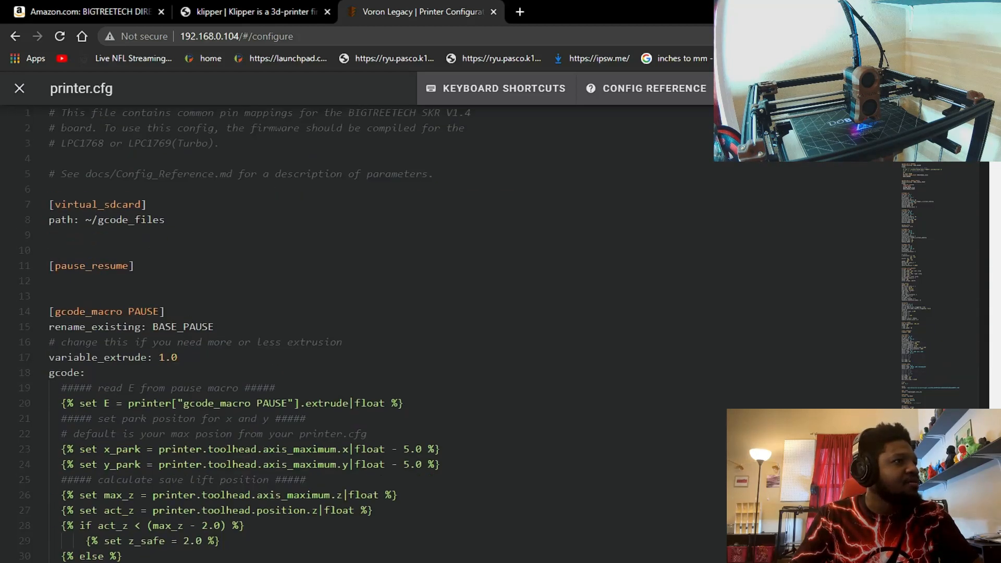
pyautogui.scroll(-3)
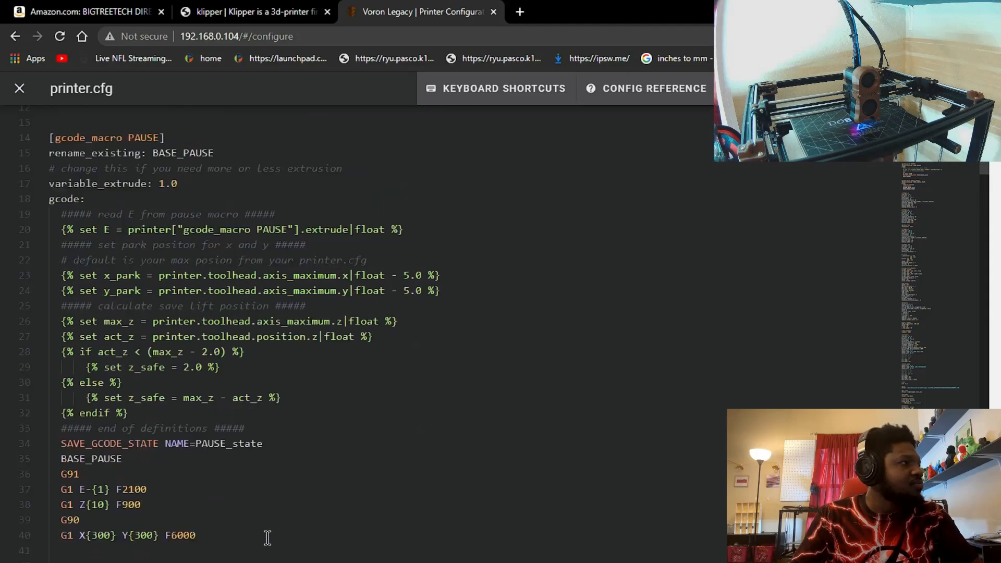
pyautogui.scroll(-3)
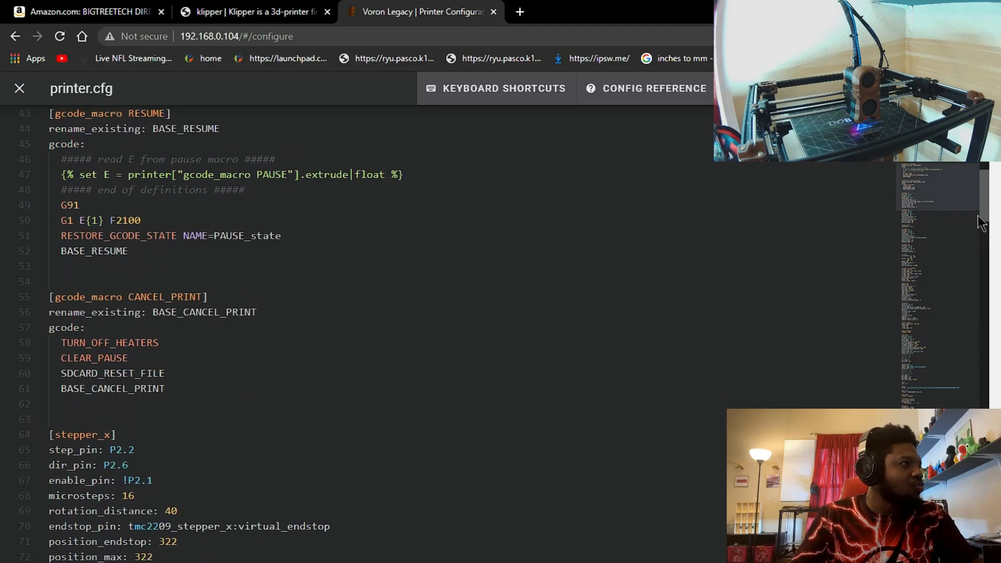
pyautogui.scroll(-3)
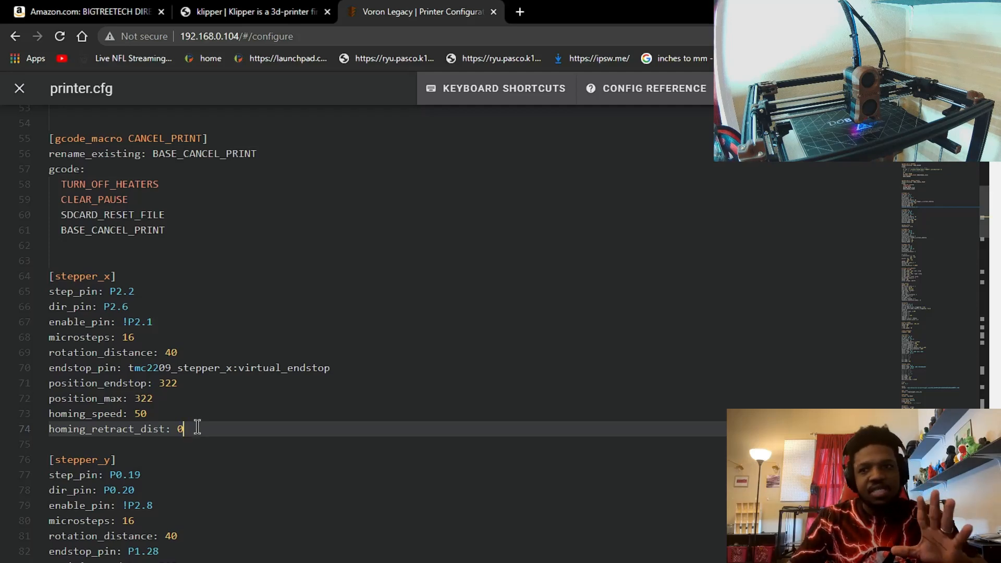
pyautogui.scroll(-3)
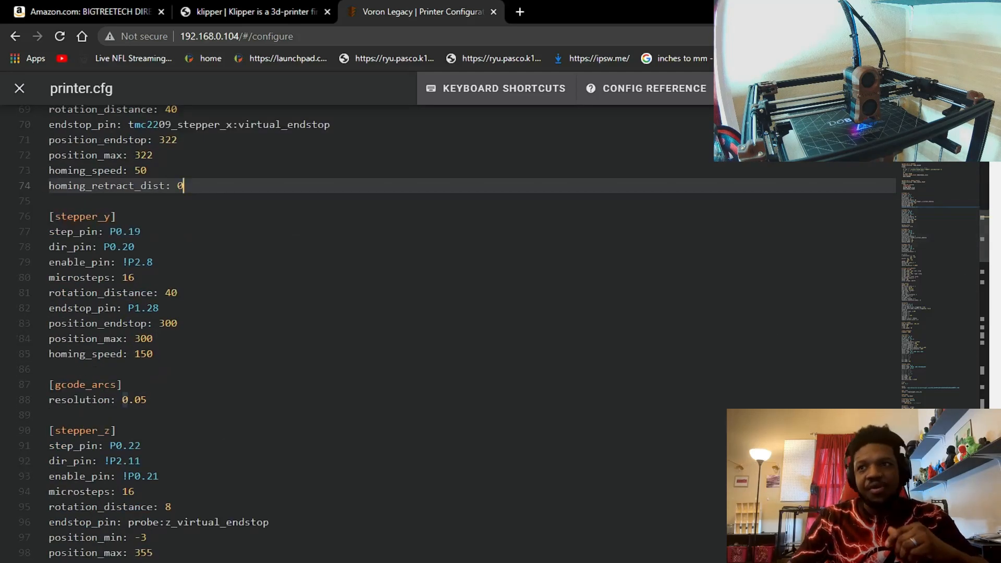
pyautogui.scroll(-3)
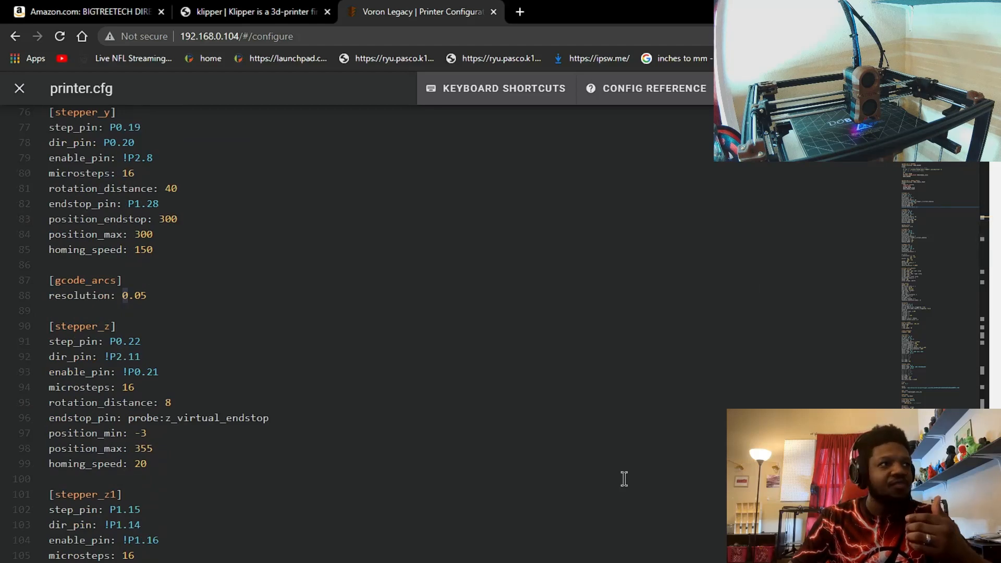
pyautogui.scroll(-3)
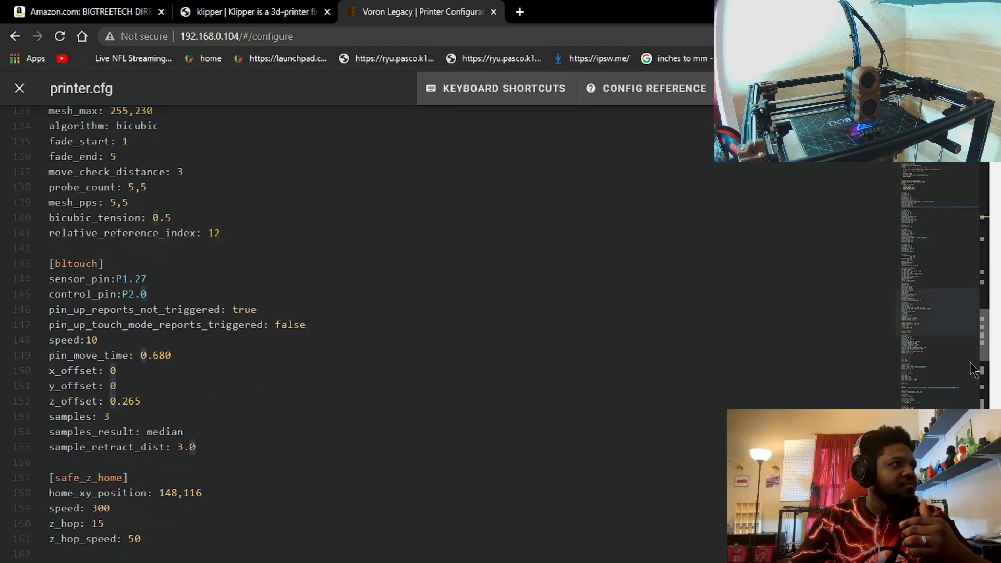
pyautogui.scroll(-3)
pyautogui.write('driver_SGTHRS: 100')
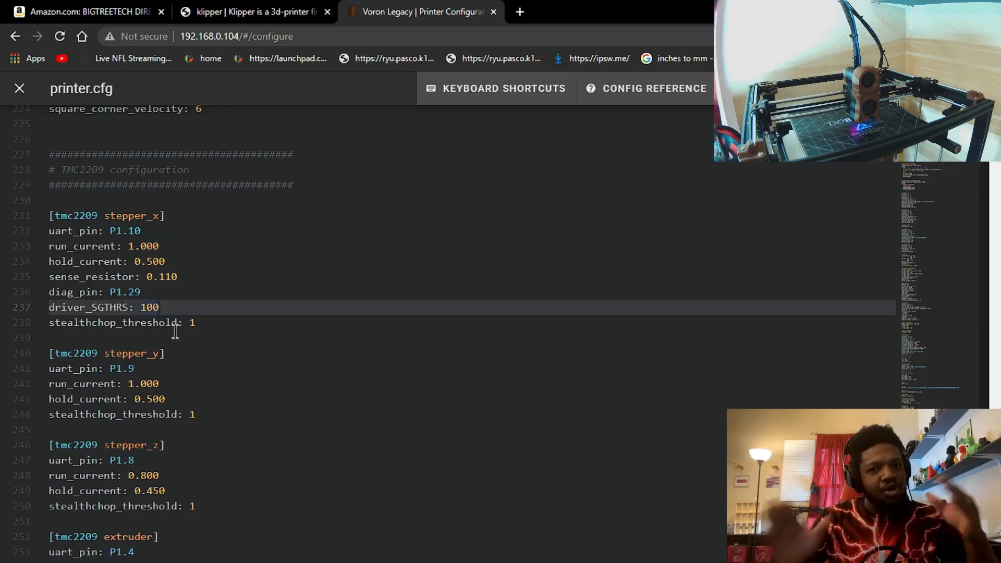
# Step: Enter 0 for stepper_x homing_retract_dist, save printer.cfg and close the editor
pyautogui.scroll(3)
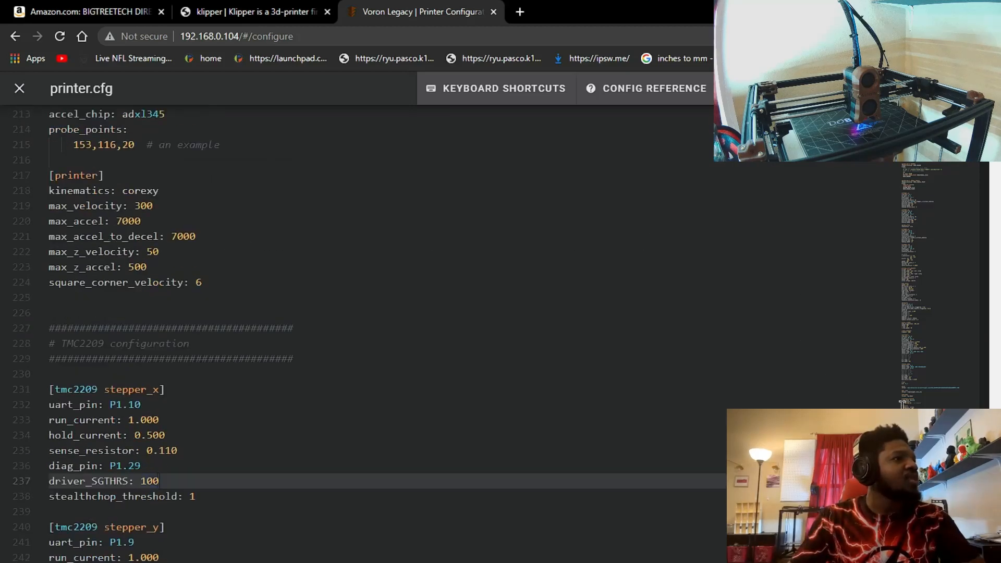
pyautogui.scroll(-3)
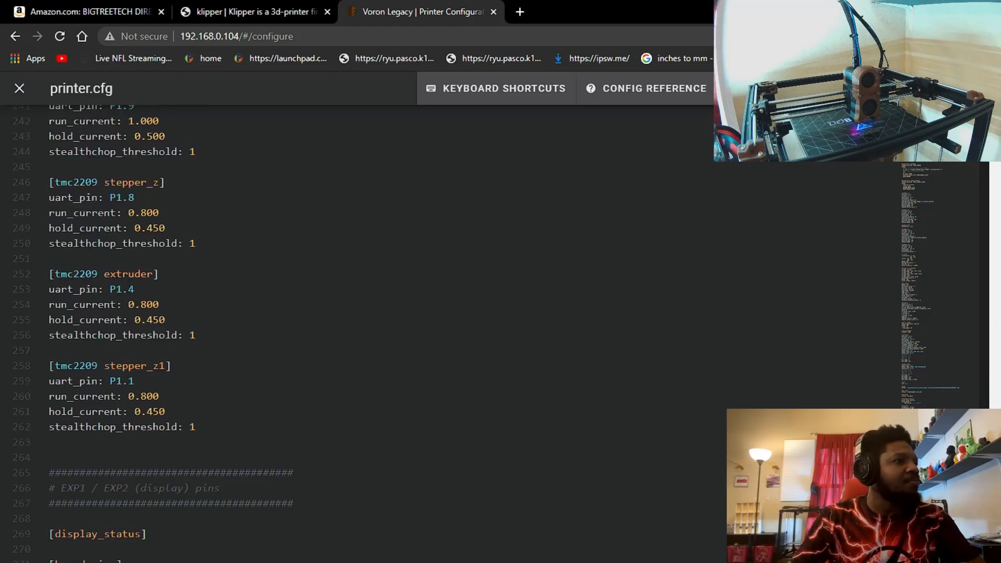
pyautogui.scroll(3)
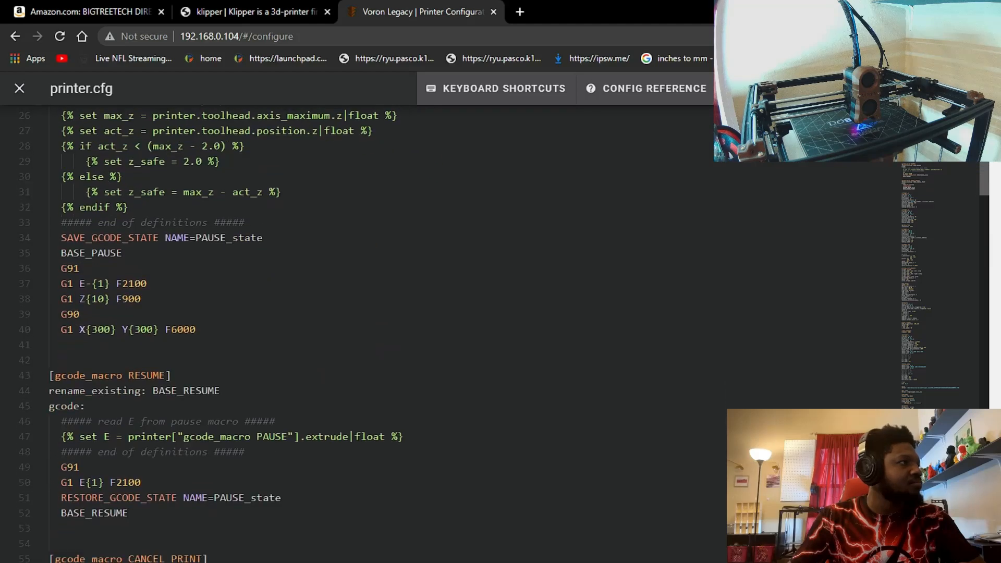
pyautogui.scroll(-3)
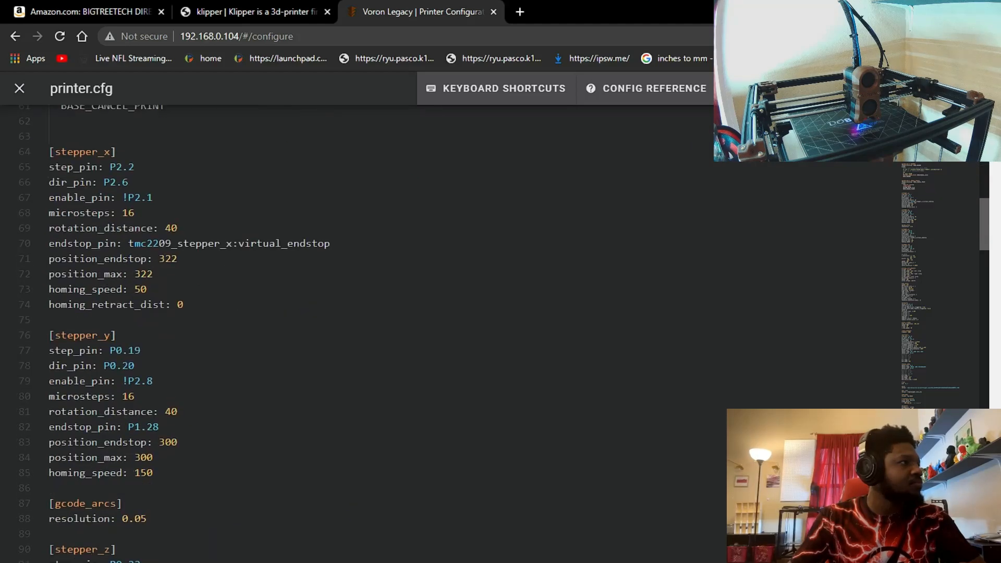
pyautogui.scroll(3)
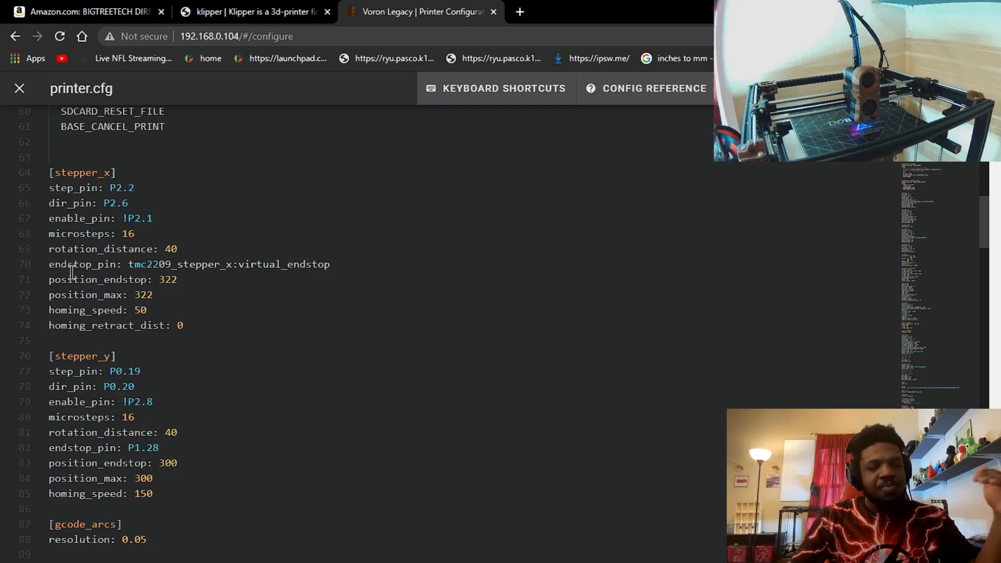
pyautogui.moveTo(3, 285)
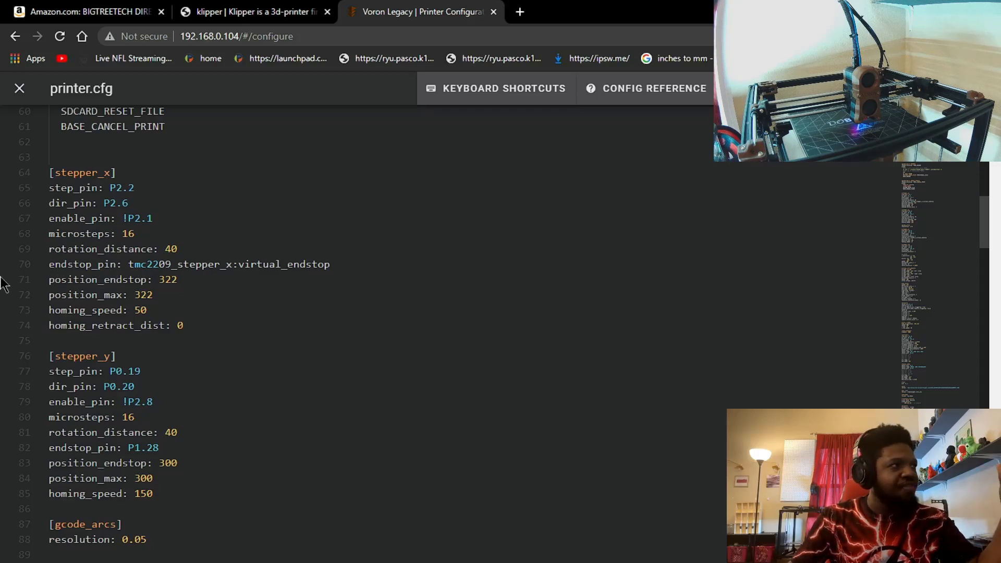
pyautogui.moveTo(140, 271)
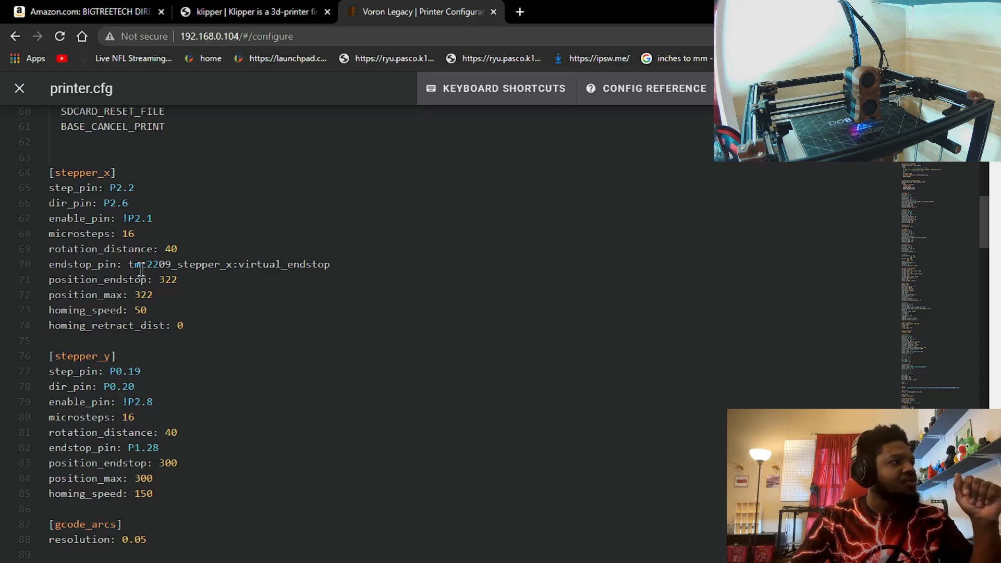
pyautogui.moveTo(213, 264)
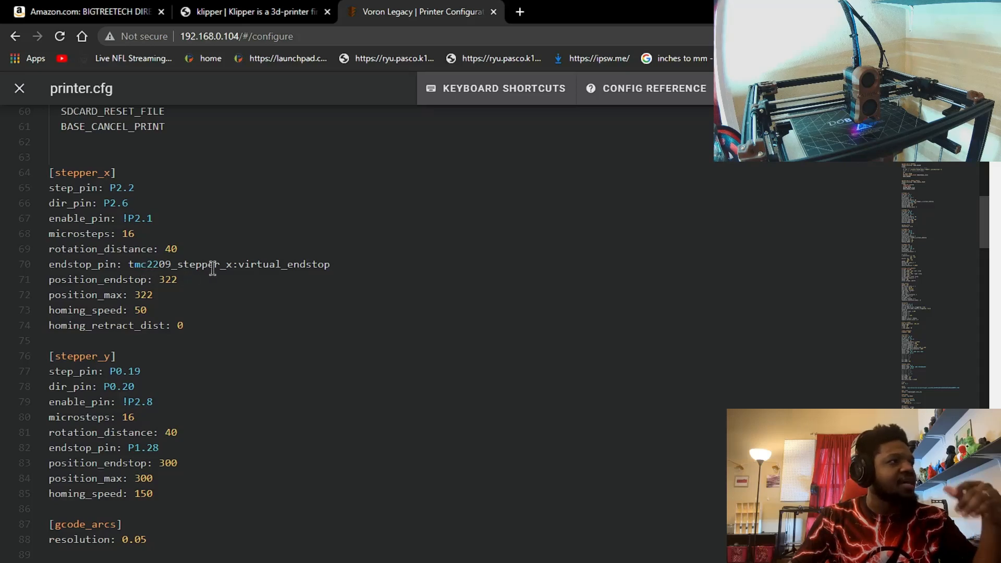
pyautogui.moveTo(26, 329)
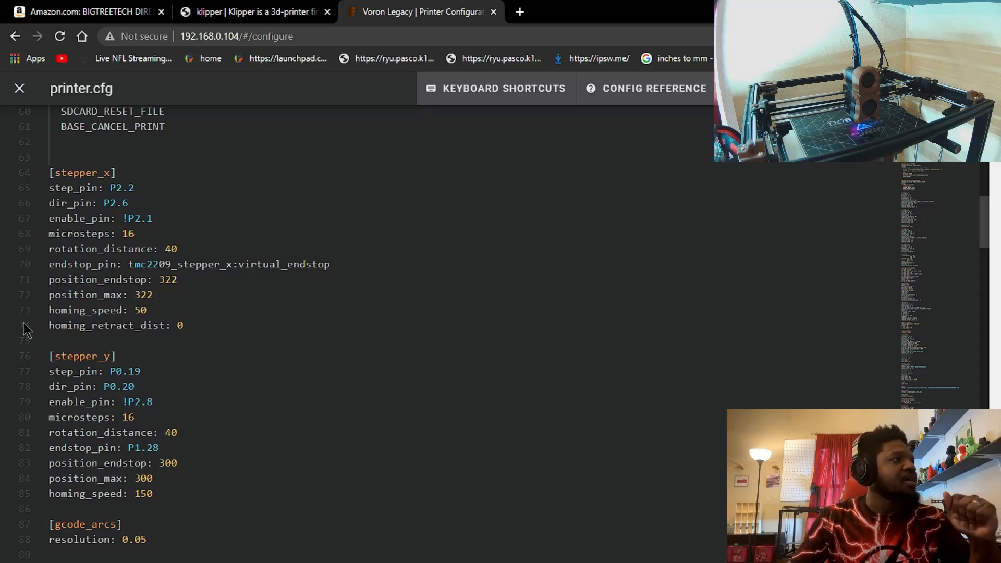
pyautogui.moveTo(127, 331)
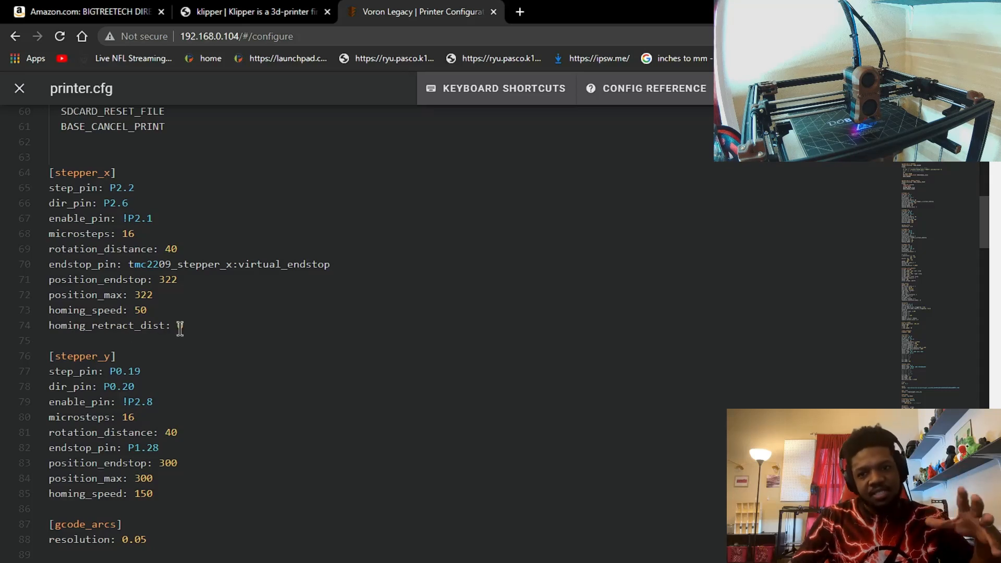
pyautogui.write('0')
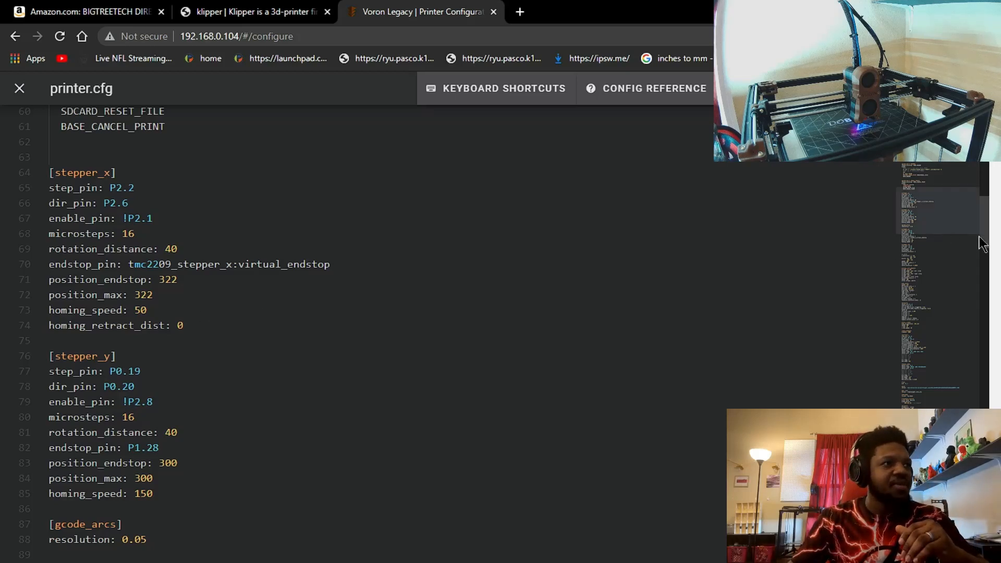
pyautogui.scroll(-3)
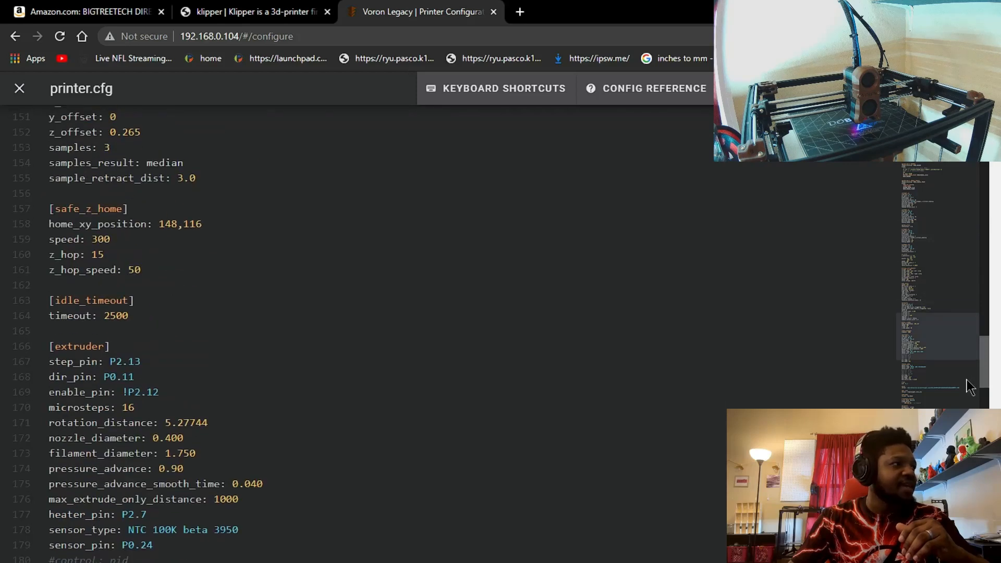
pyautogui.scroll(-3)
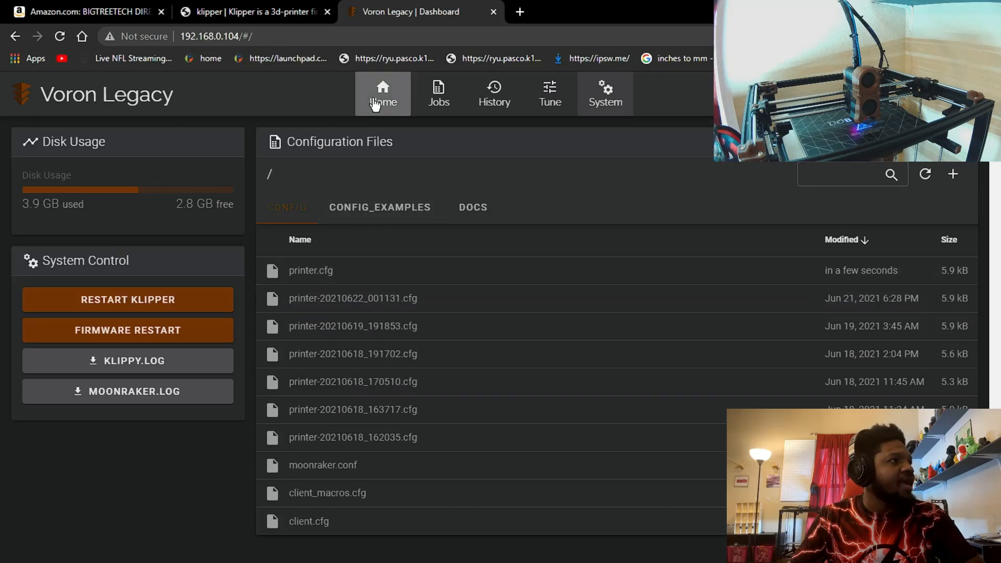
# Step: On the dashboard, run Home All several times and Home X once
pyautogui.click(383, 94)
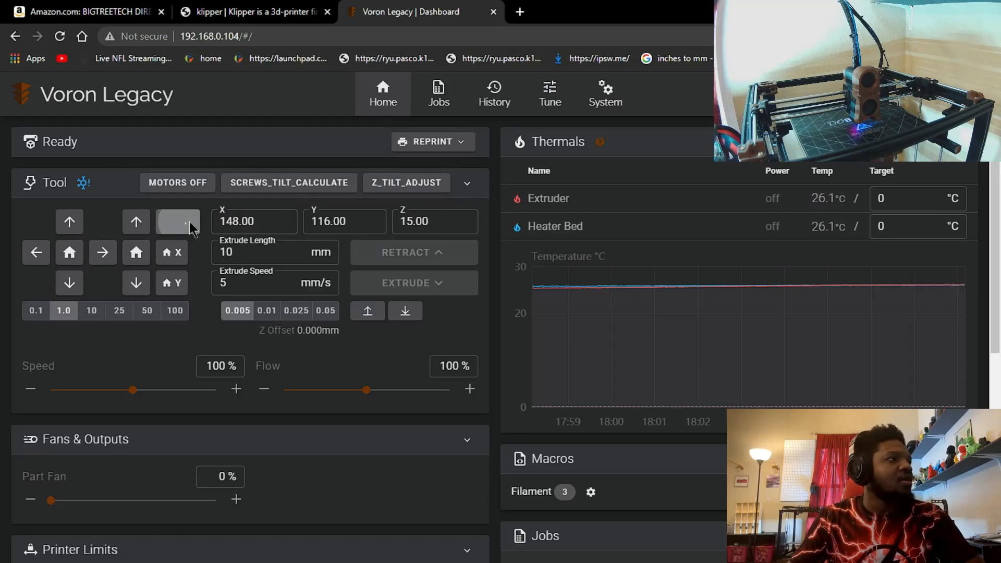
pyautogui.click(179, 222)
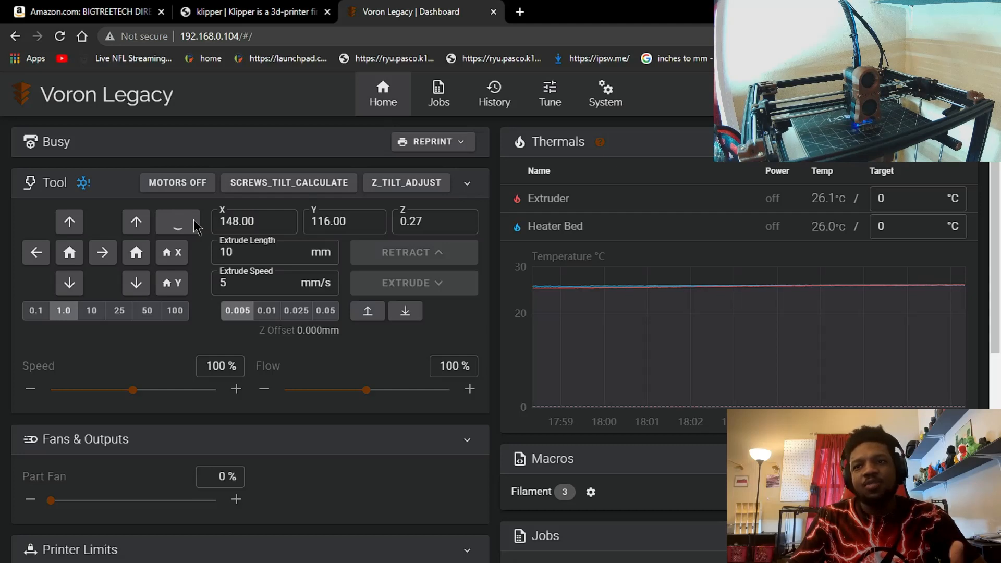
pyautogui.click(177, 222)
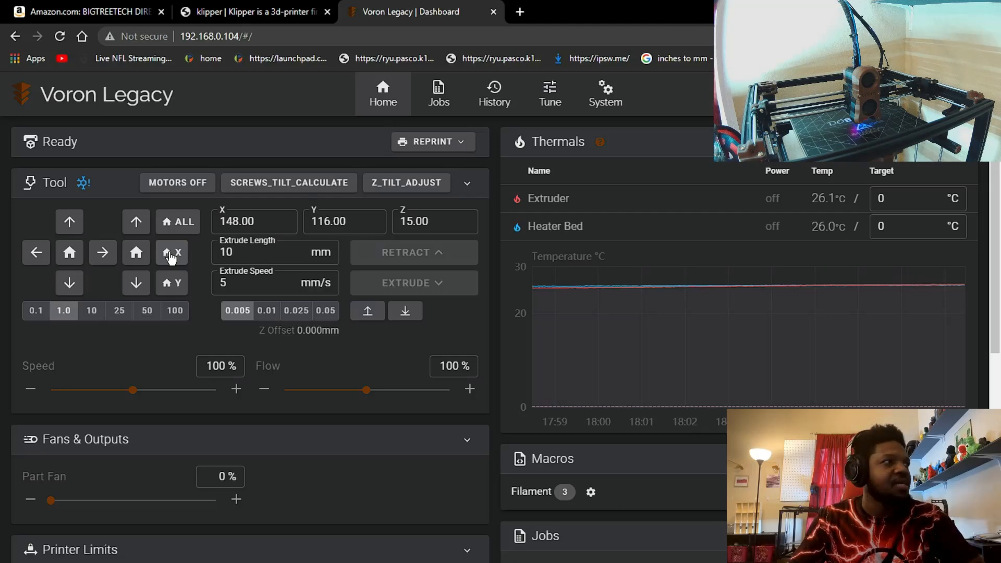
pyautogui.click(171, 253)
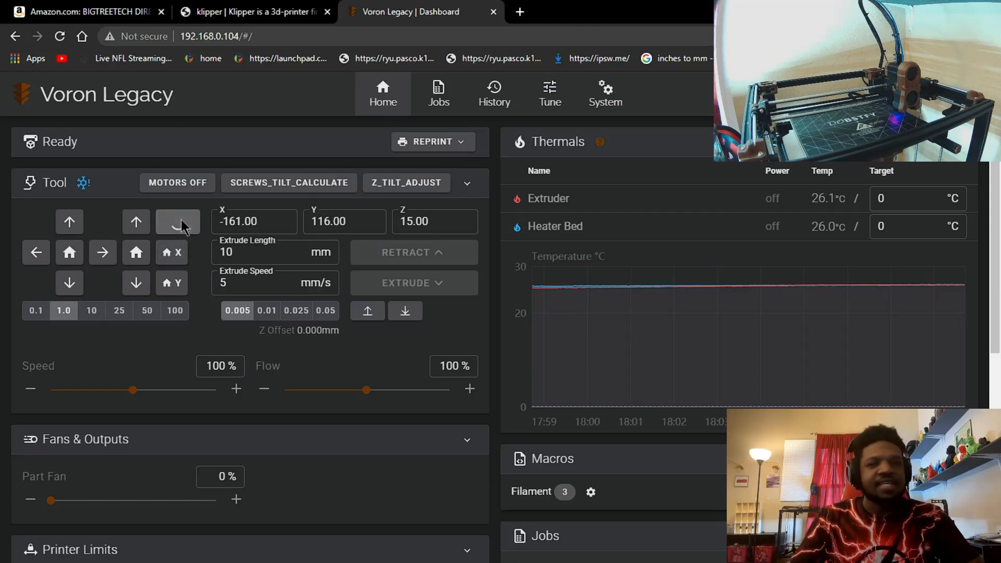
pyautogui.click(177, 222)
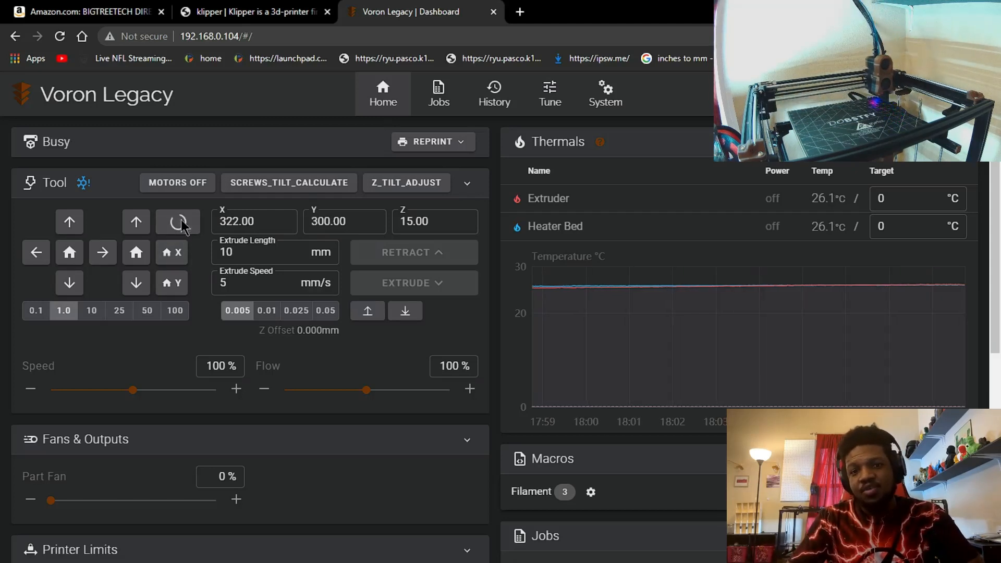
pyautogui.click(177, 221)
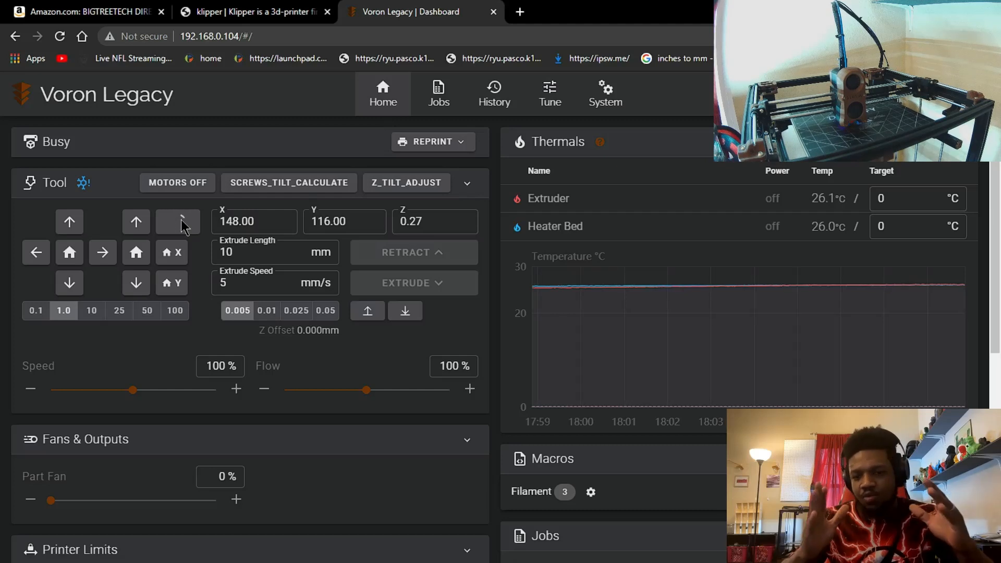
pyautogui.click(177, 221)
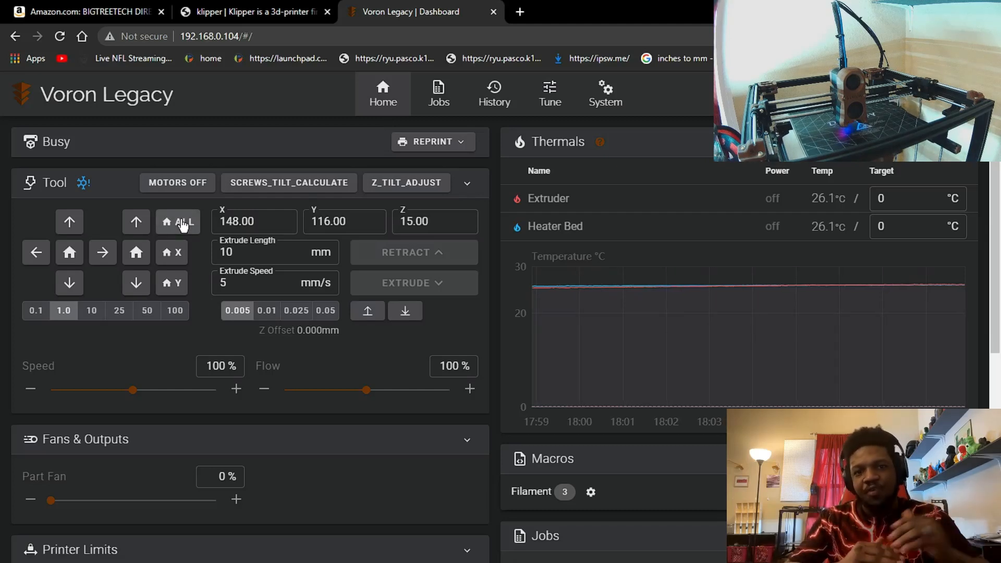